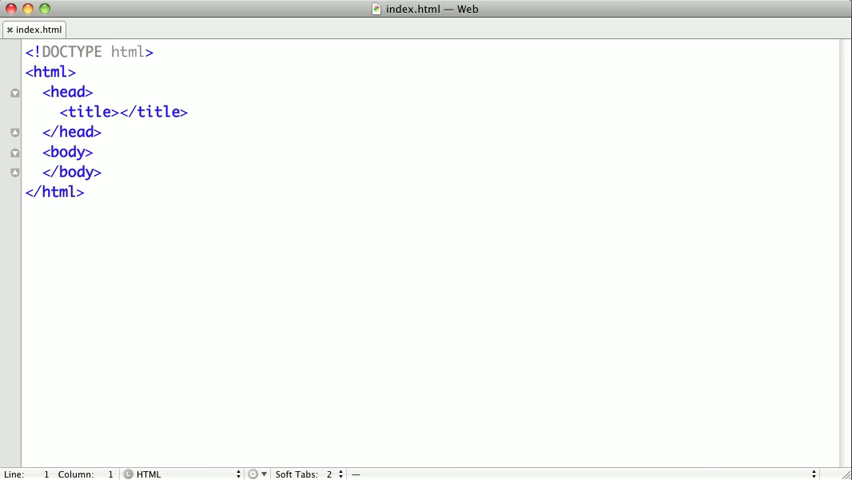
Title the page 'Widget, Inc'
{"action": "left_click", "coordinate": [117, 111]}
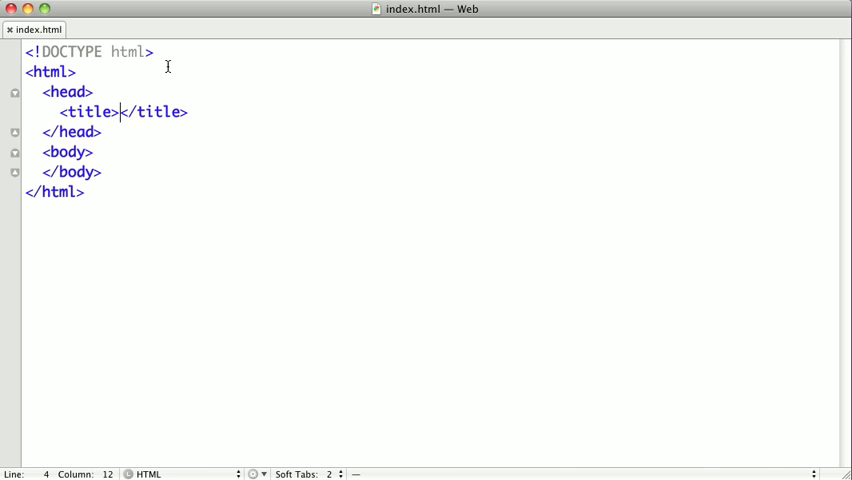
{"action": "type", "text": "Wi"}
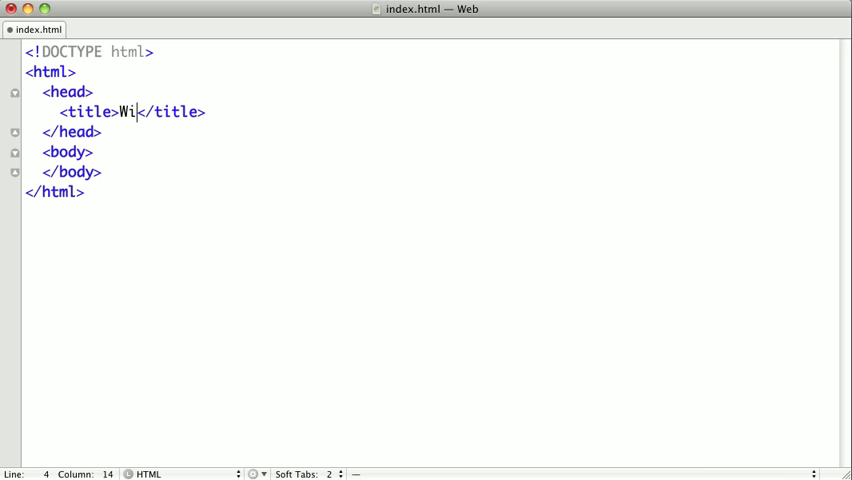
{"action": "type", "text": "dget, Inc."}
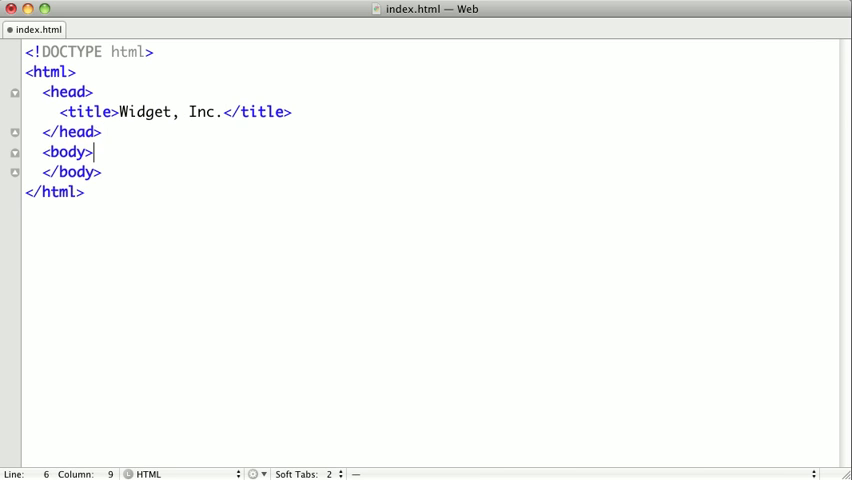
Add the h1 'Widget: Now better than ever.' inside a div with id wrapper
{"action": "key", "text": "Return"}
{"action": "type", "text": "<h1>"}
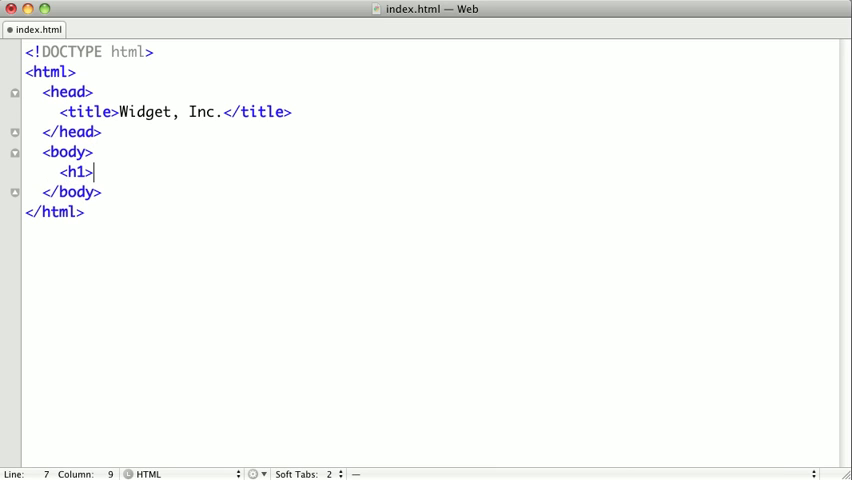
{"action": "type", "text": "Widget:"}
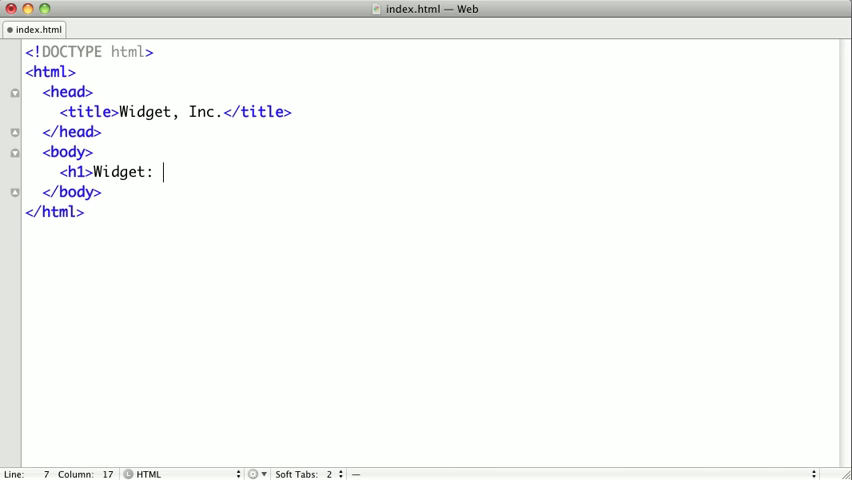
{"action": "type", "text": "Now better than e"}
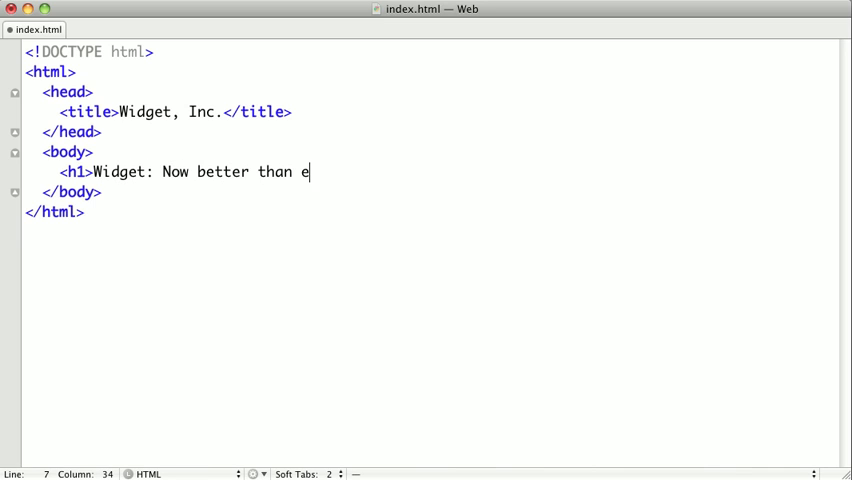
{"action": "type", "text": "ver.</h1>"}
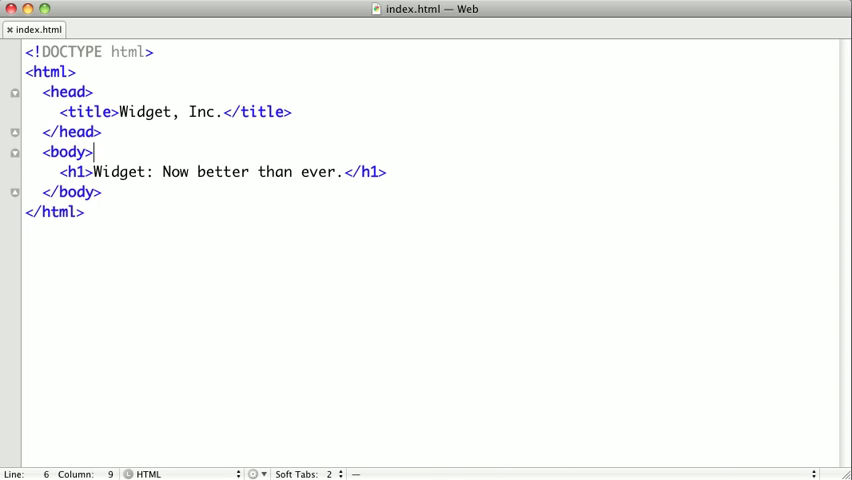
{"action": "type", "text": "<div>"}
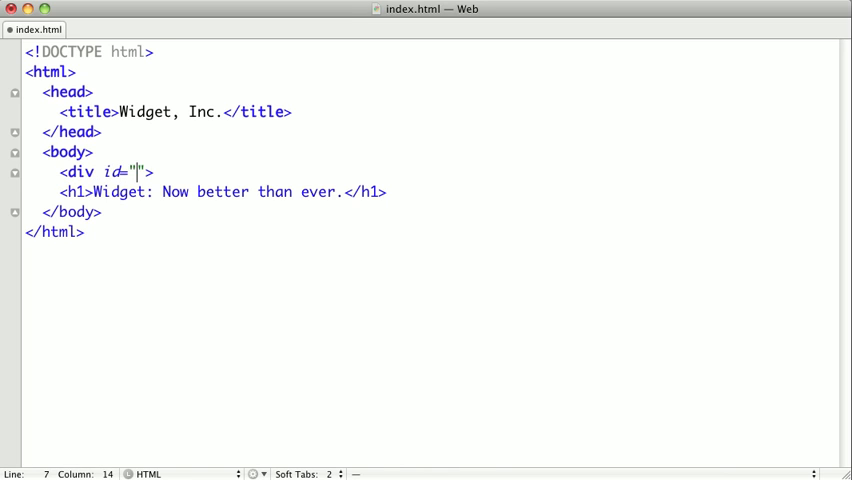
{"action": "type", "text": "wrapper"}
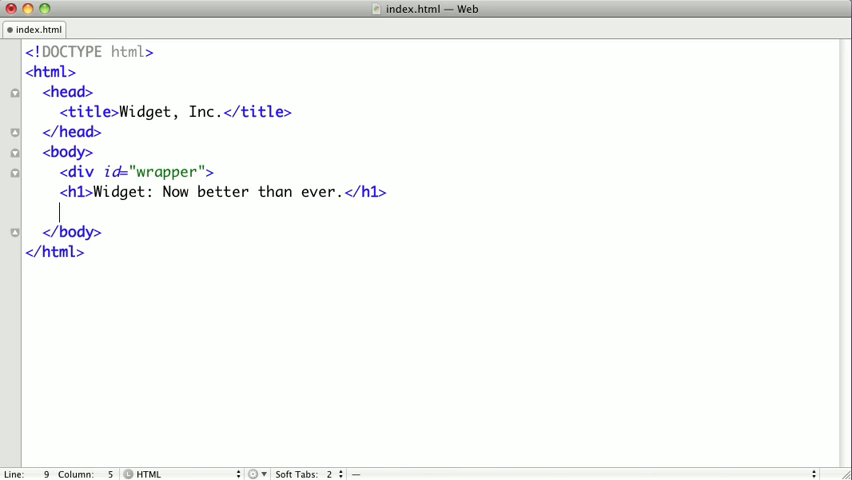
{"action": "type", "text": "</div>"}
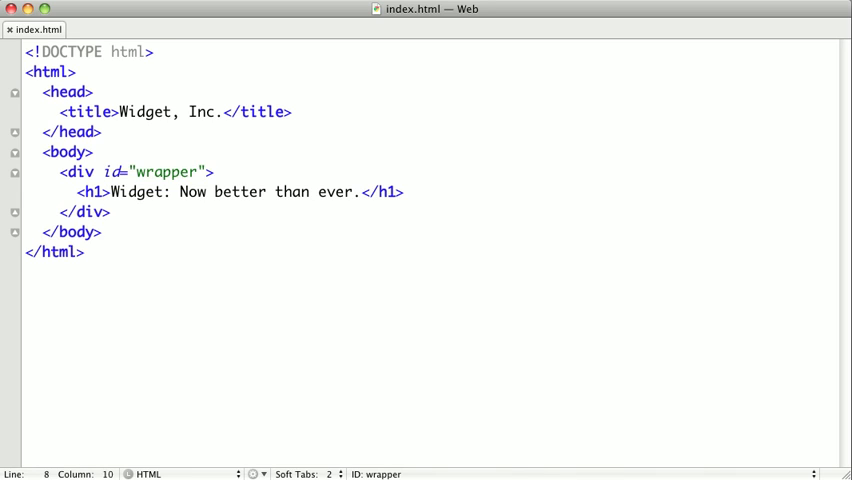
Start a ul with id 'nav' whose first item links Home to index.html
{"action": "left_click", "coordinate": [404, 192]}
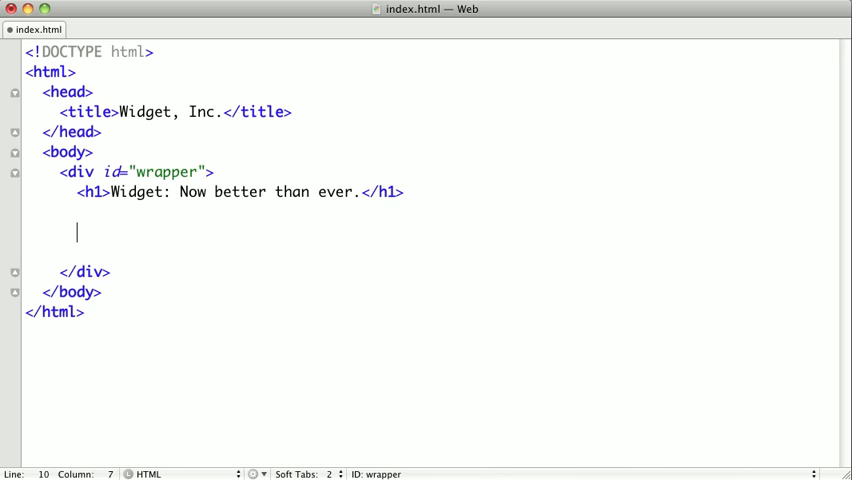
{"action": "type", "text": "<ul>"}
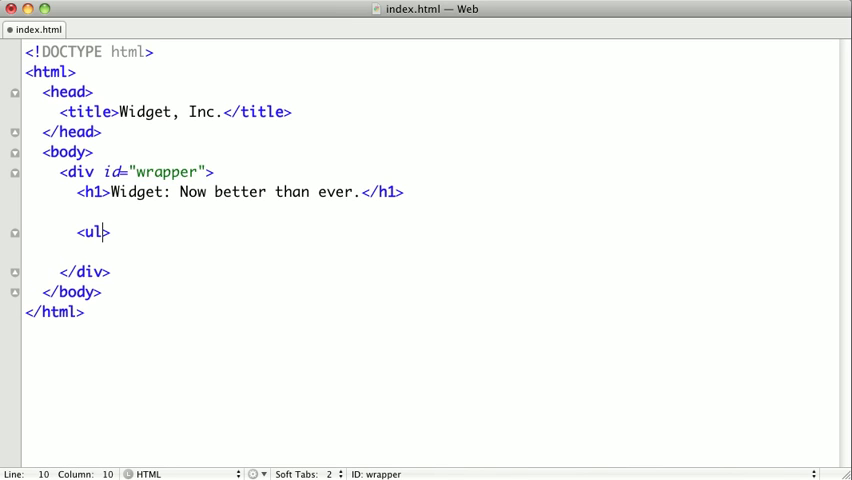
{"action": "type", "text": "id=\"nav\""}
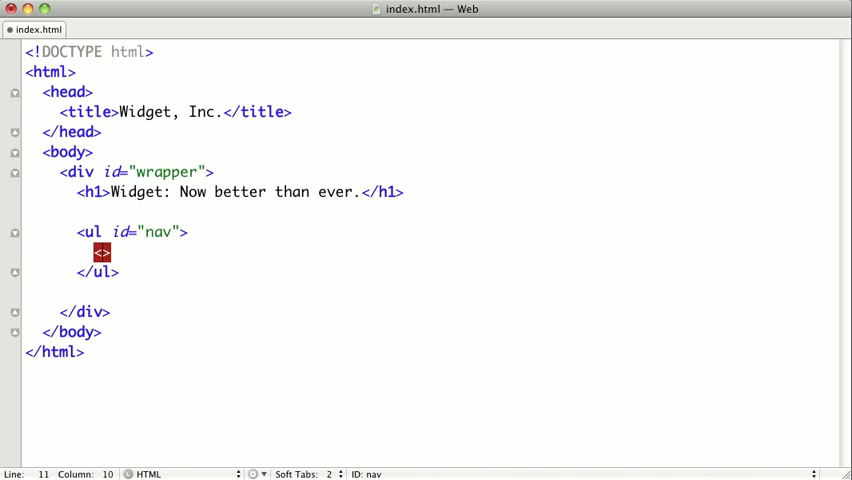
{"action": "type", "text": "<li>"}
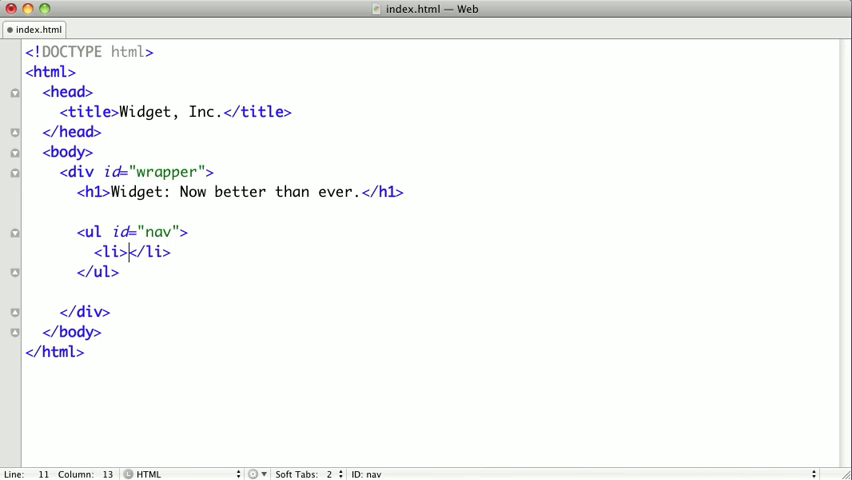
{"action": "type", "text": "<a href="}
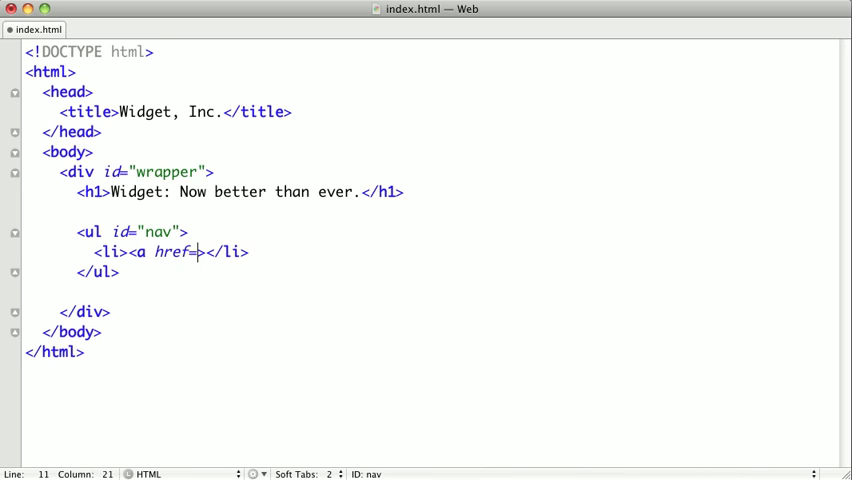
{"action": "type", "text": "index.html\"></a"}
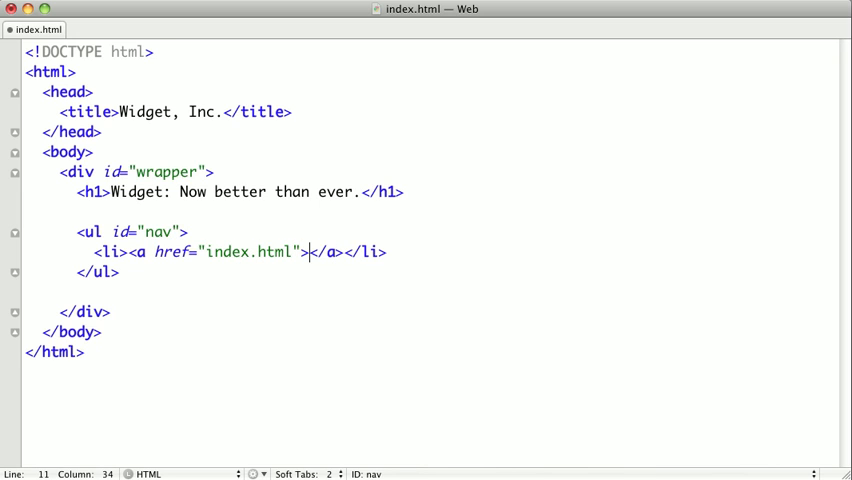
{"action": "type", "text": "Hom"}
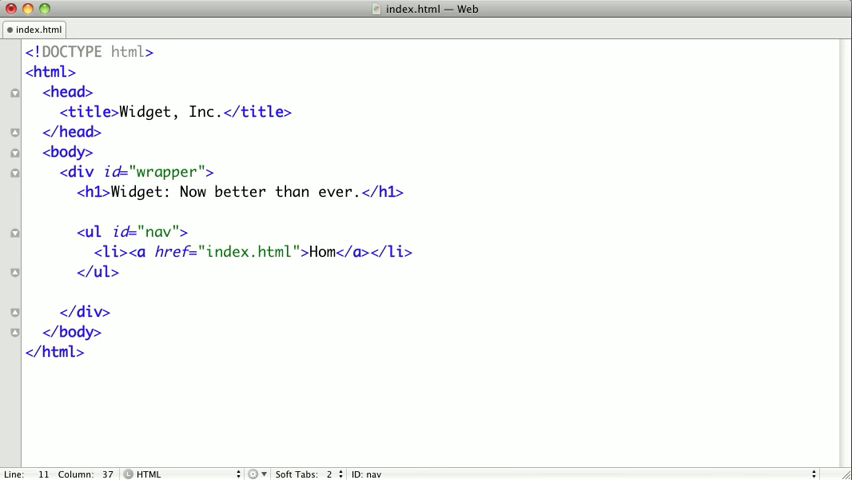
{"action": "type", "text": "e"}
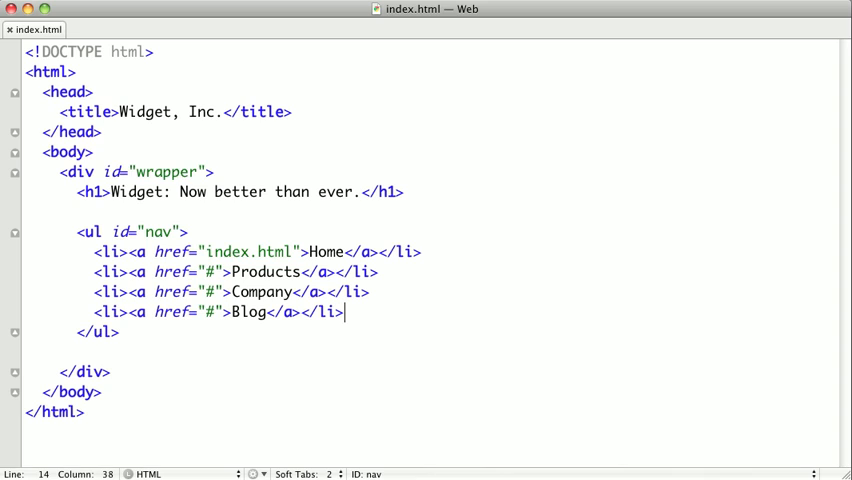
{"action": "mouse_move", "coordinate": [208, 327]}
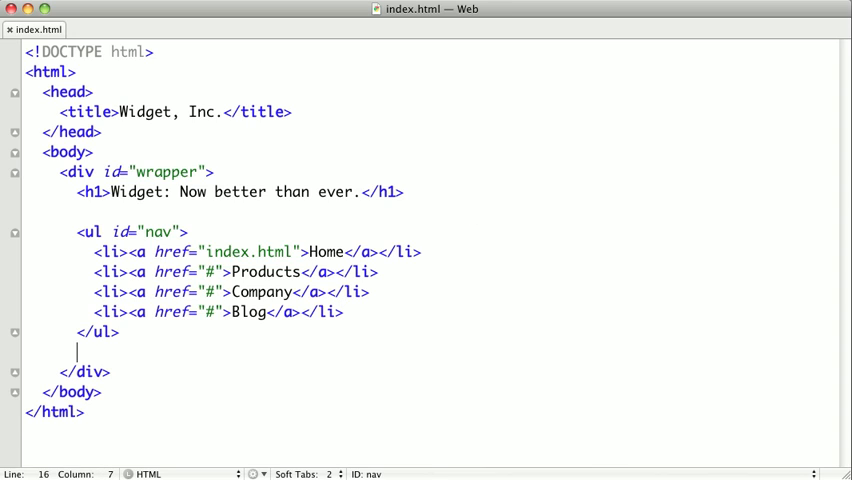
Open a content div and add an img with src images/widgets.jpg
{"action": "type", "text": "<div id=\"content\">"}
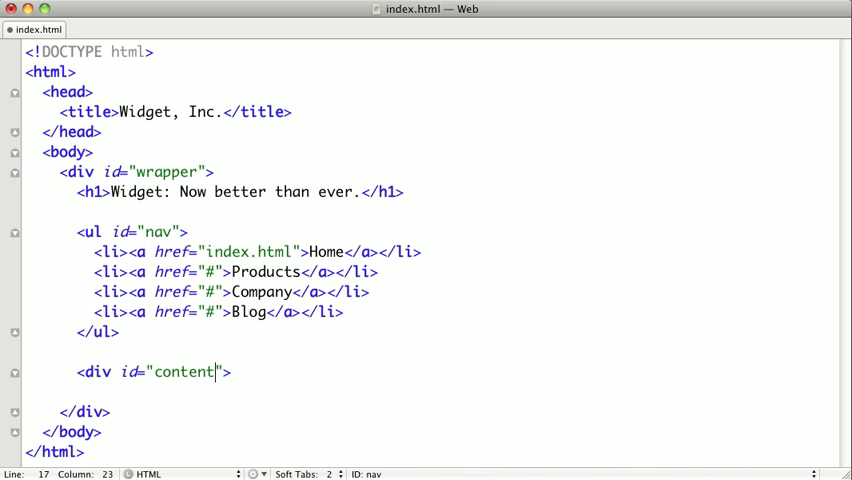
{"action": "type", "text": "<>"}
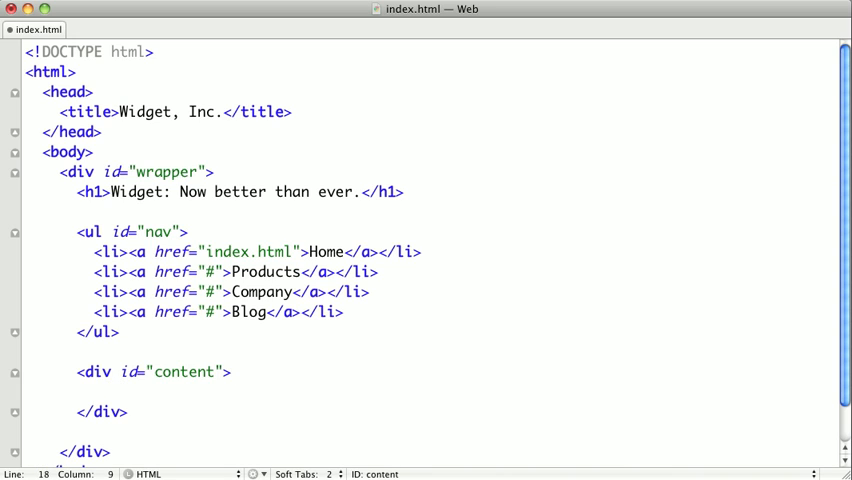
{"action": "type", "text": "<img id=\"product_ima\">"}
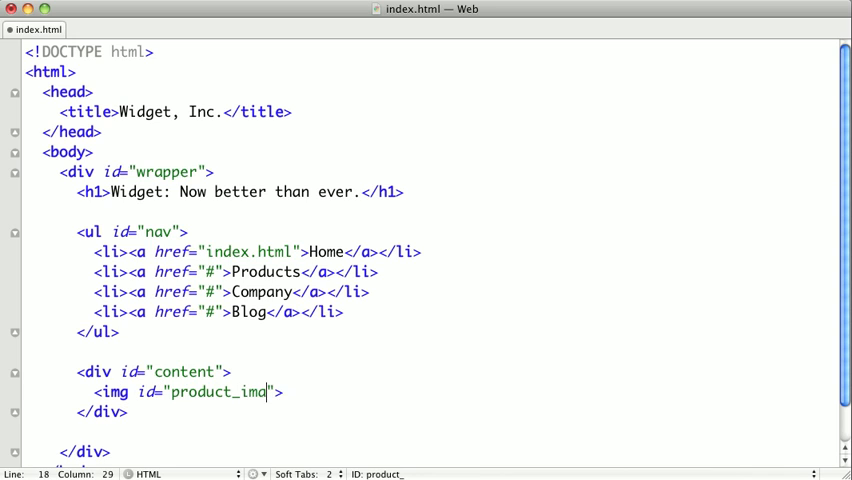
{"action": "type", "text": "ge\" src="}
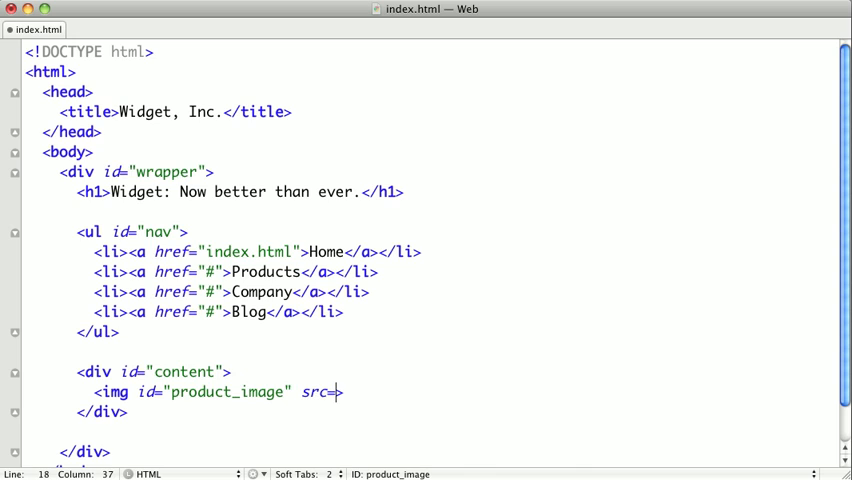
{"action": "type", "text": "\"ima\">"}
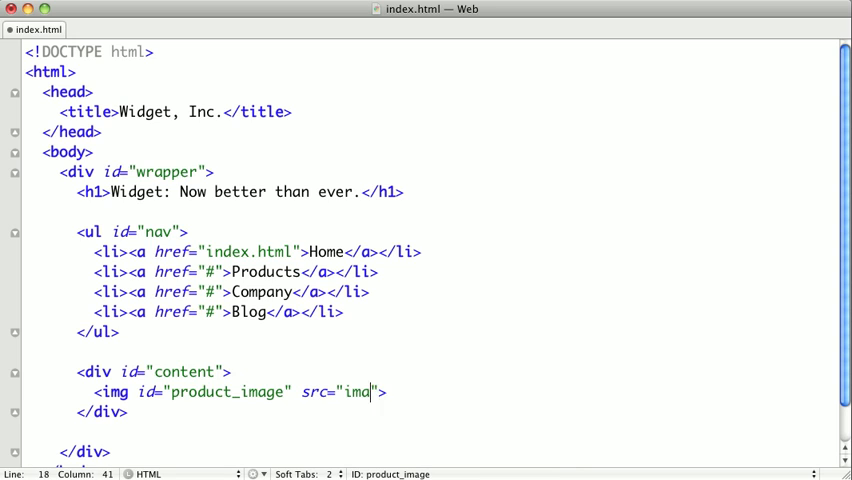
{"action": "type", "text": "ges/wid"}
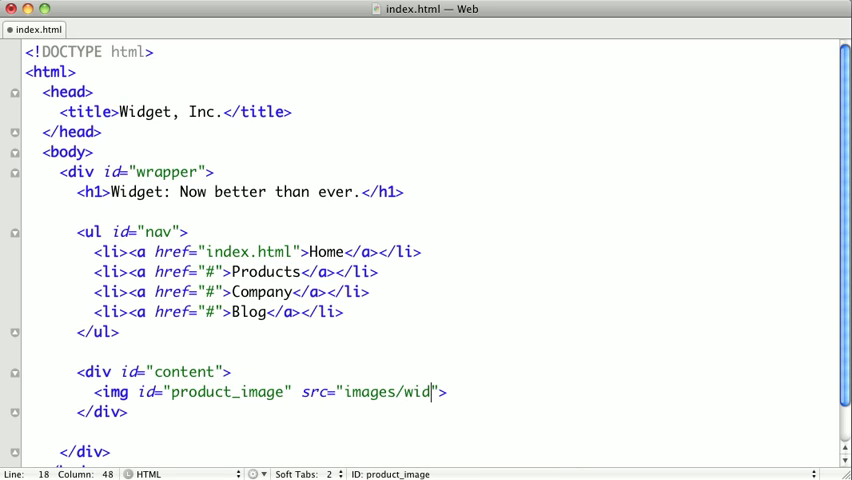
{"action": "type", "text": "gets.jp"}
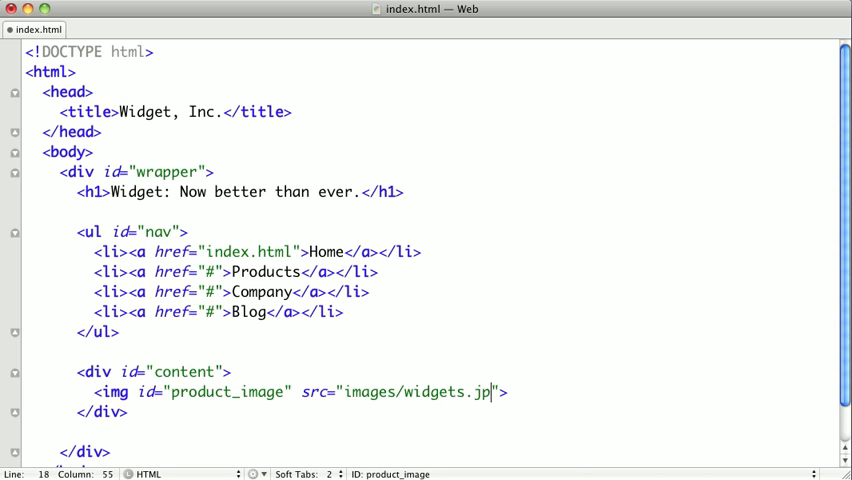
{"action": "type", "text": "g"}
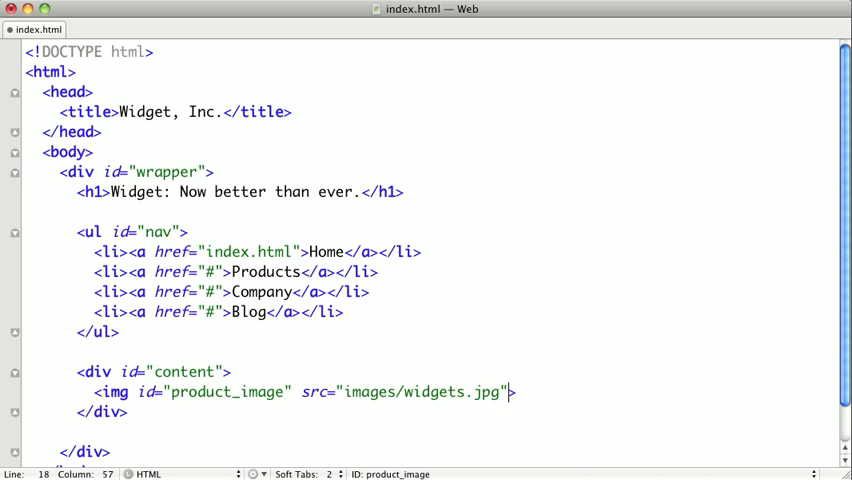
Give the image alt text 'Several of the redesigned widgets in action.' and self-close it
{"action": "type", "text": "alt="}
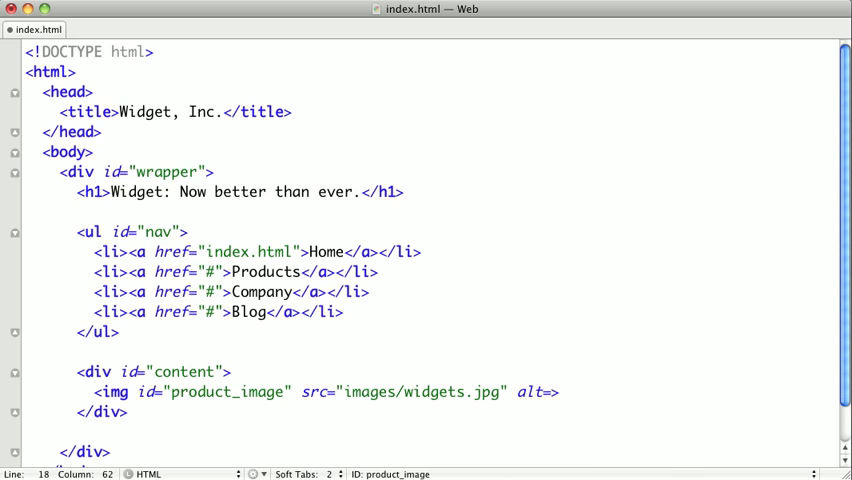
{"action": "type", "text": "Several of the redesigned widgets"}
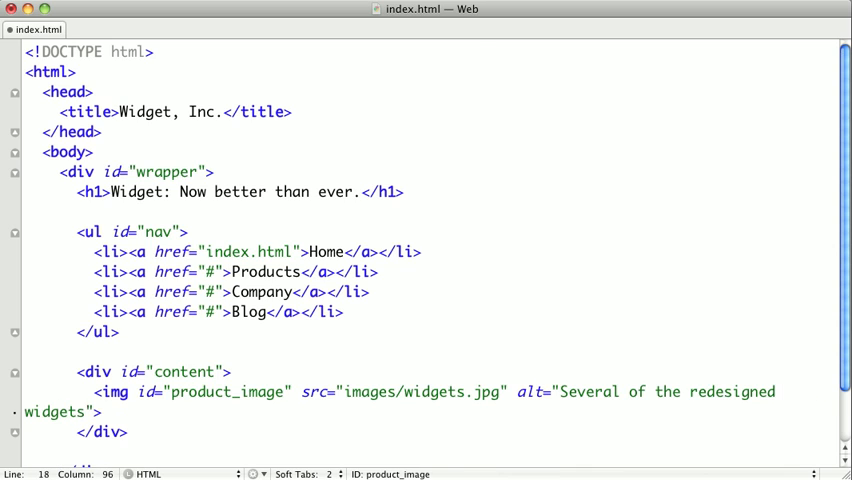
{"action": "type", "text": "in action."}
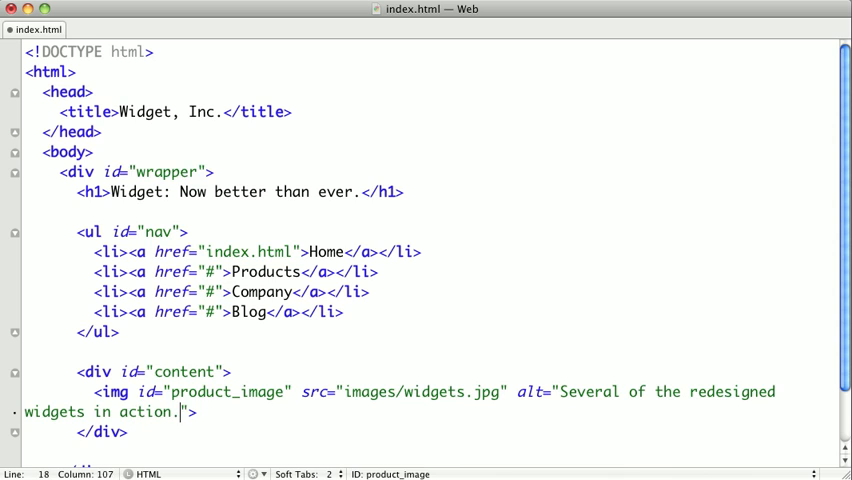
{"action": "type", "text": "/>"}
{"action": "type", "text": "<div id=\"about\">"}
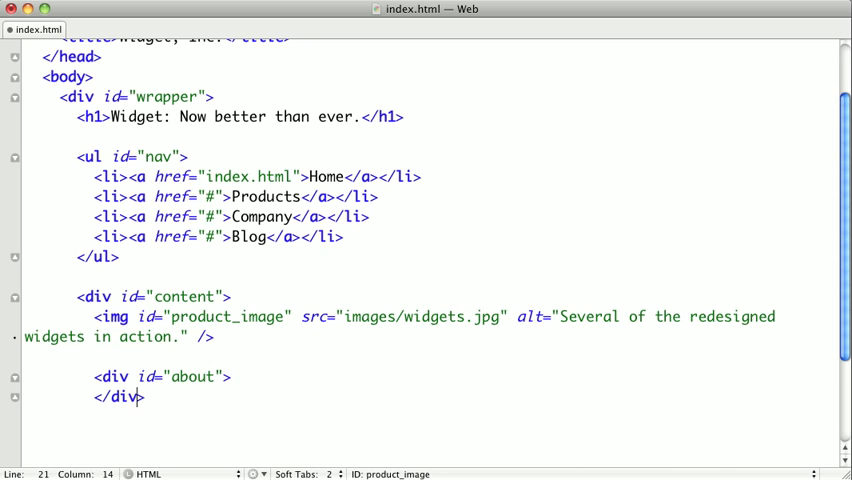
Add a paragraph describing Widget's best quality and best price in the industry
{"action": "key", "text": "Return"}
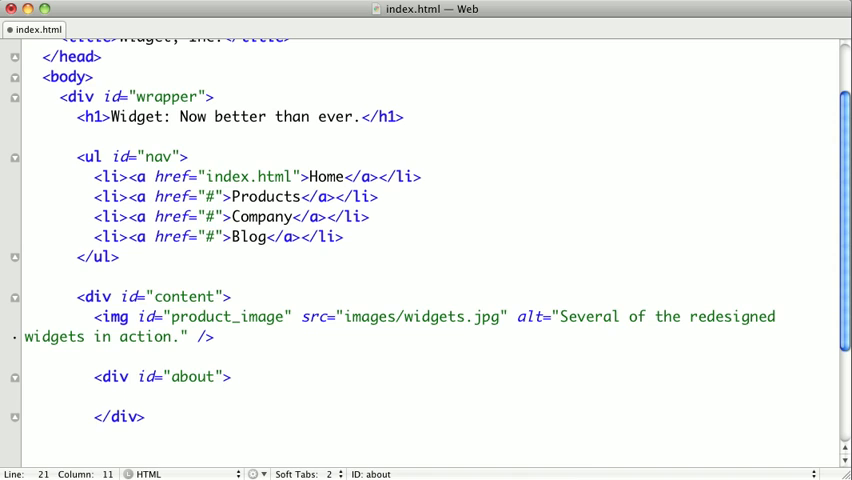
{"action": "type", "text": "<p></p>"}
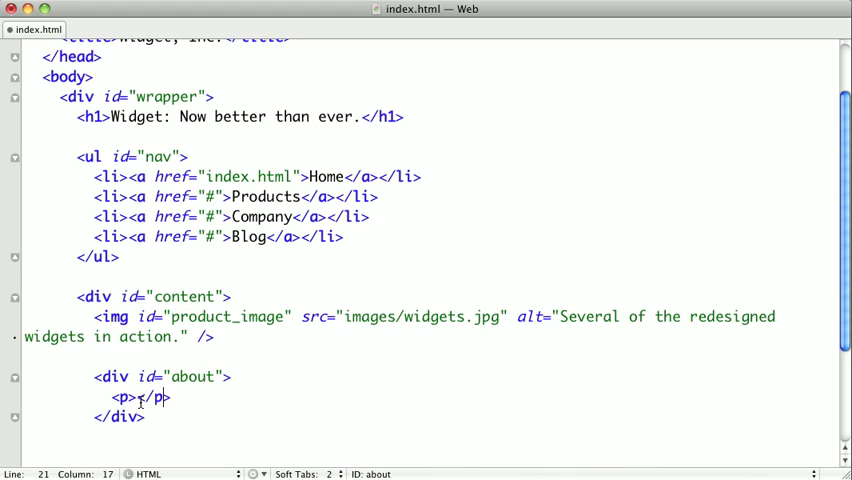
{"action": "type", "text": "Widget has always offered the best quality and the best price in the industry, but now it's made of even higher quality materials. Widget is also the most environmentally friendly product ever made."}
{"action": "type", "text": "<p id=\"\">"}
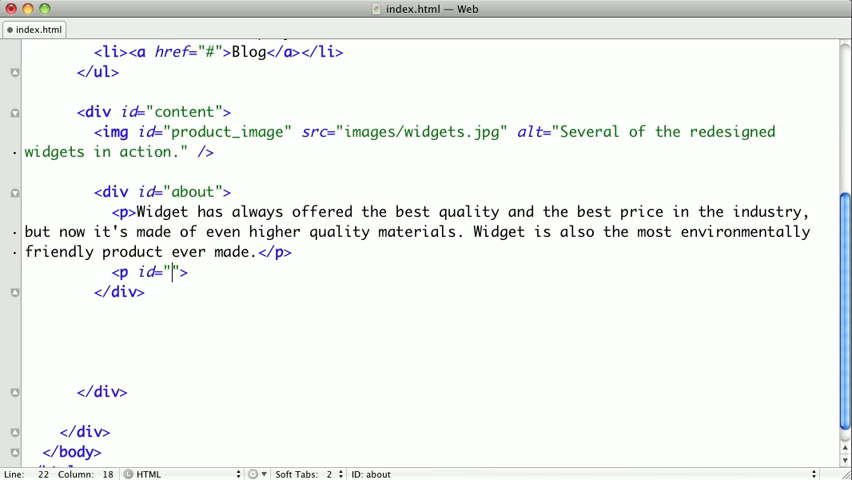
Add a just_10 paragraph reading 'The new widget, just $10.'
{"action": "type", "text": "just_10"}
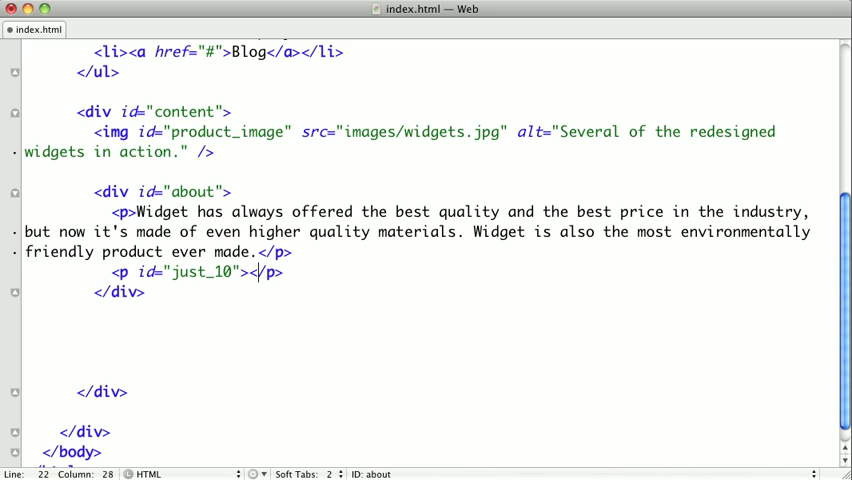
{"action": "type", "text": "The ne"}
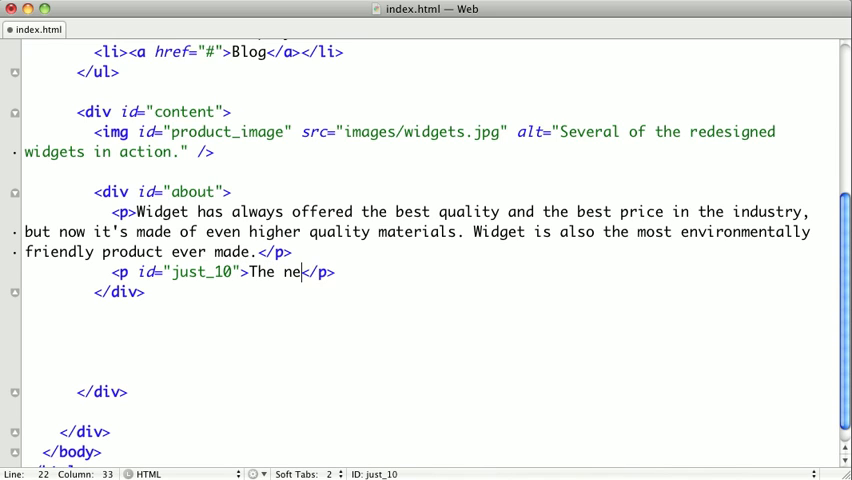
{"action": "type", "text": "w widget, just"}
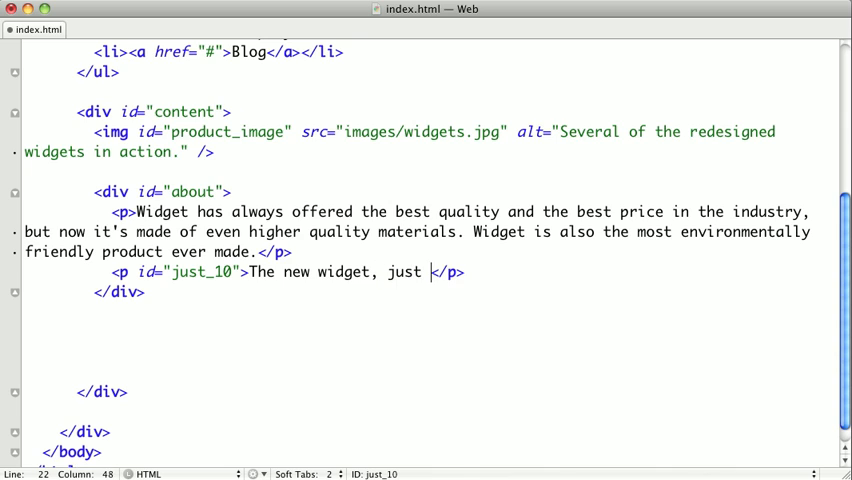
{"action": "type", "text": "$10."}
{"action": "type", "text": "<>"}
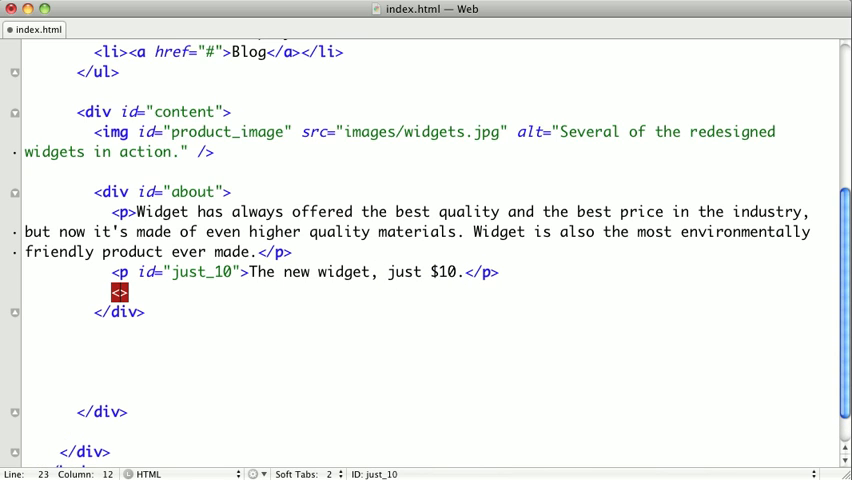
Add a button with id buy_now labelled 'Buy Now'
{"action": "type", "text": "button"}
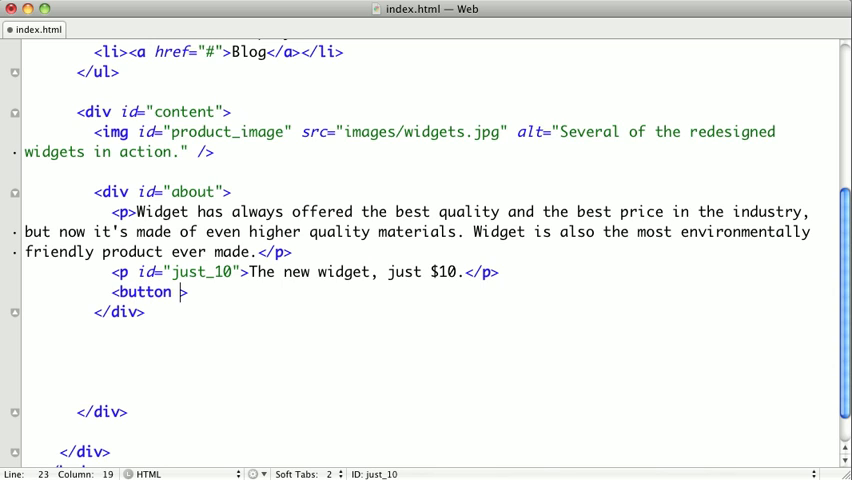
{"action": "type", "text": "id=\"buy_\""}
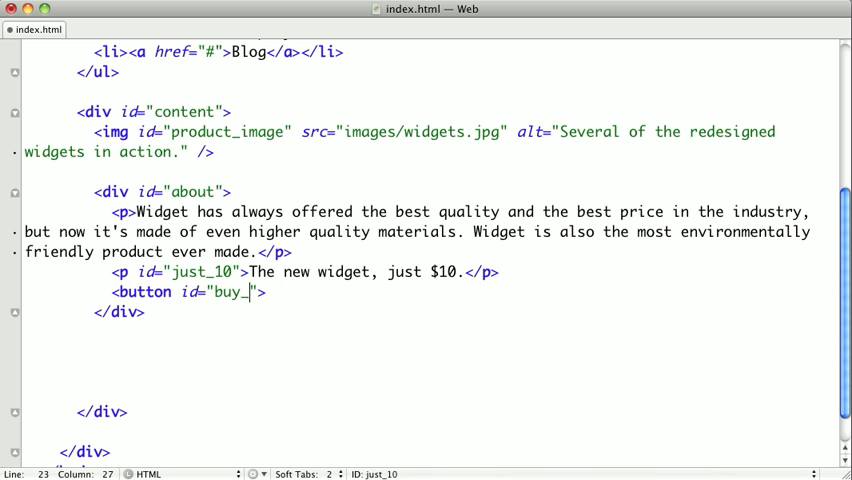
{"action": "type", "text": "now\">Bu"}
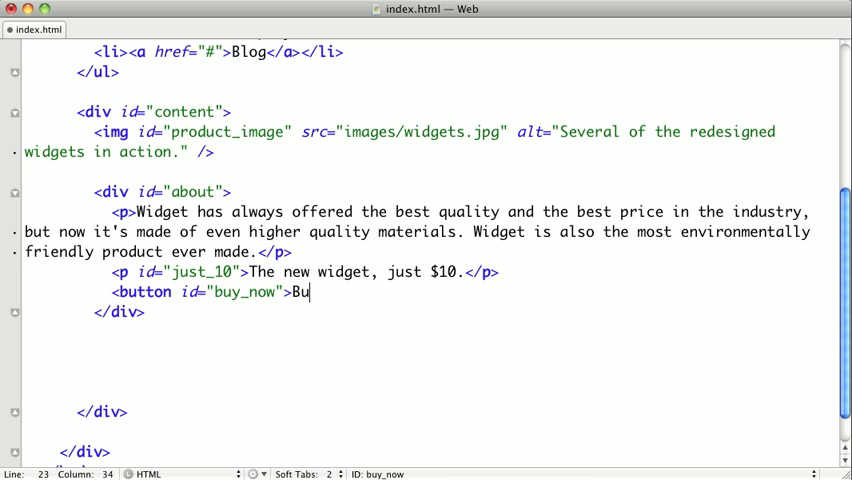
{"action": "type", "text": "y Now</but"}
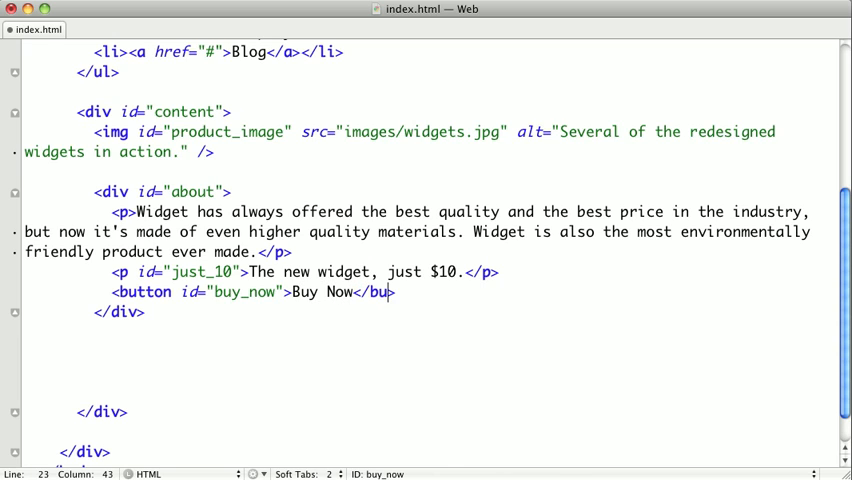
{"action": "type", "text": "tton"}
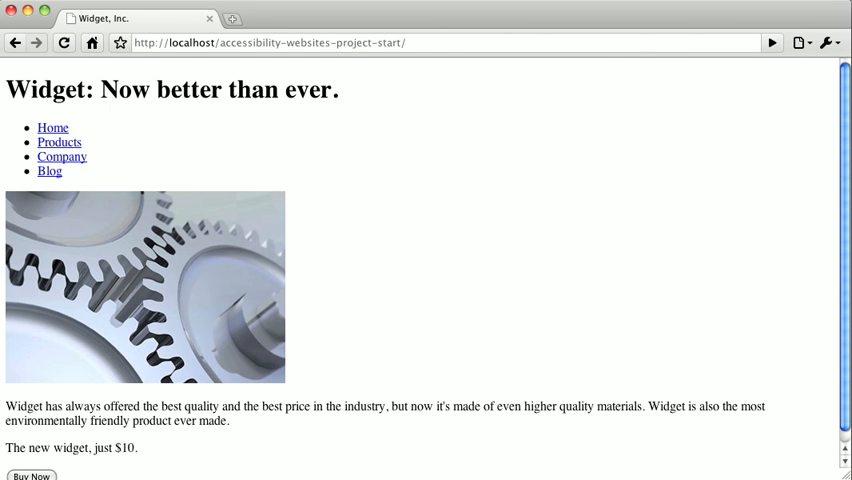
{"action": "mouse_move", "coordinate": [803, 239]}
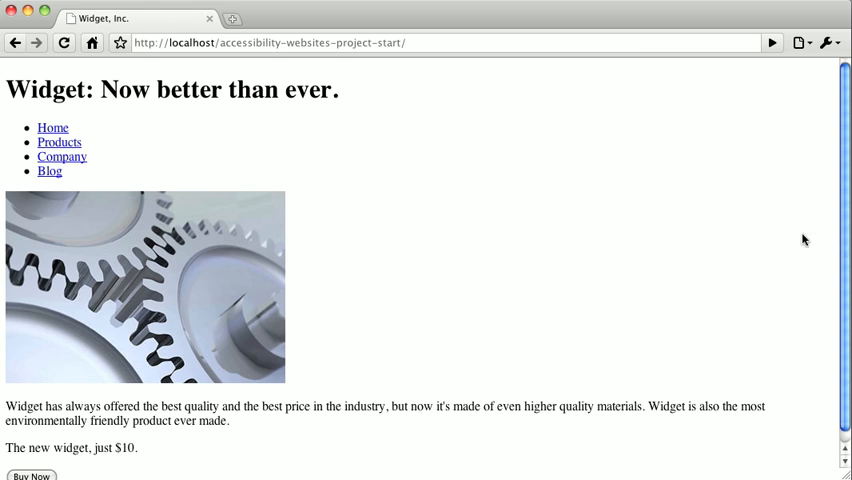
{"action": "mouse_move", "coordinate": [530, 268]}
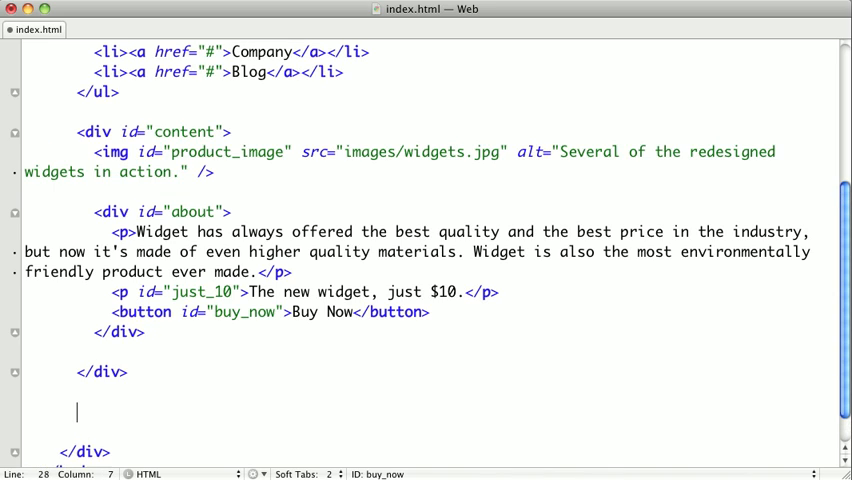
Add a compare paragraph reading 'Compare Widget to other products.'
{"action": "scroll", "scroll_direction": "down", "scroll_amount": 3}
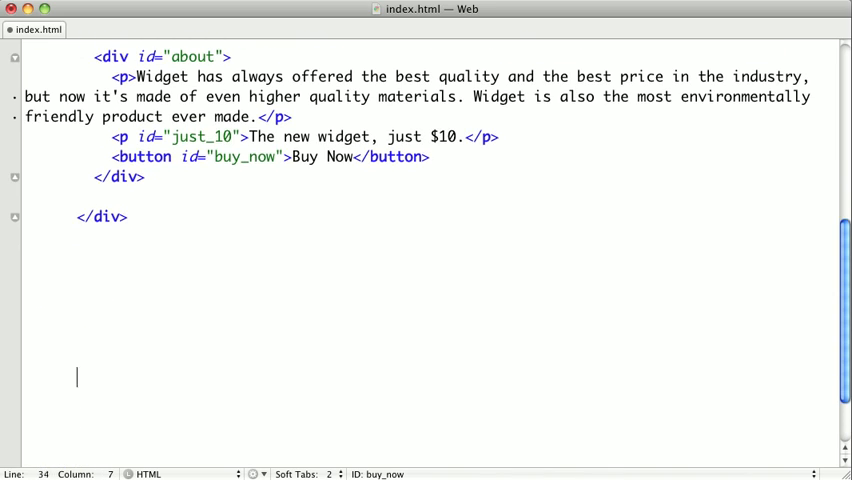
{"action": "type", "text": "<>"}
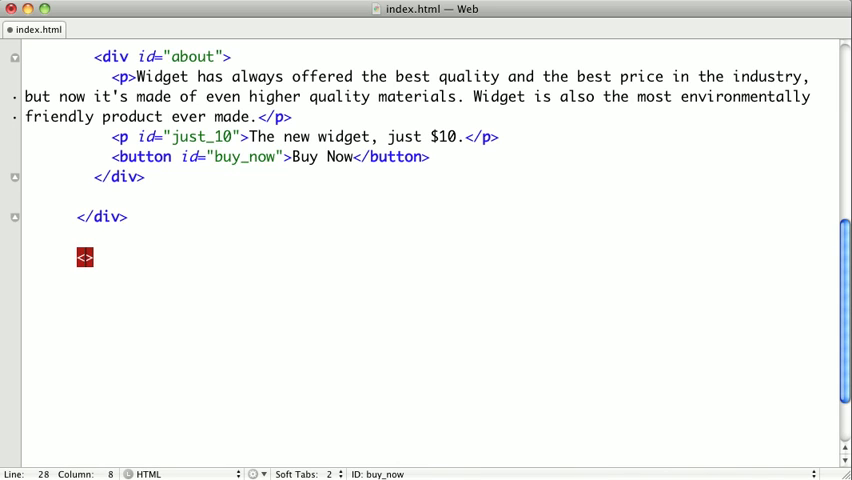
{"action": "type", "text": "p id=\"compare"}
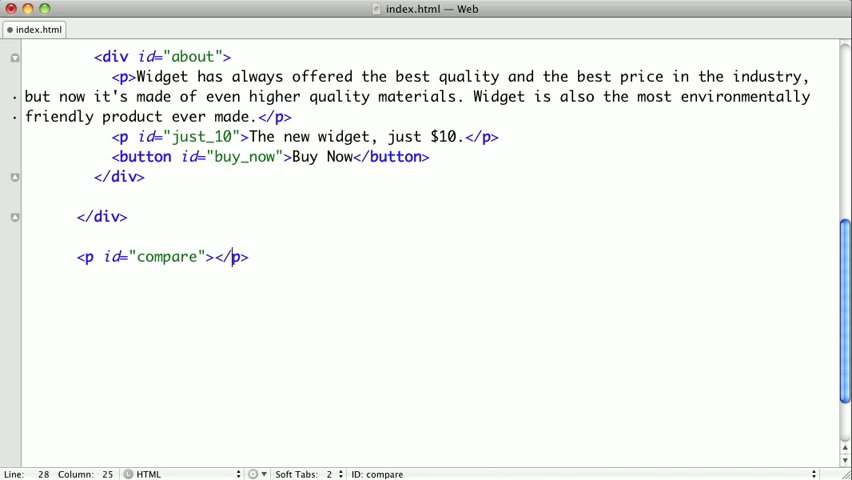
{"action": "type", "text": "Compare Widget t"}
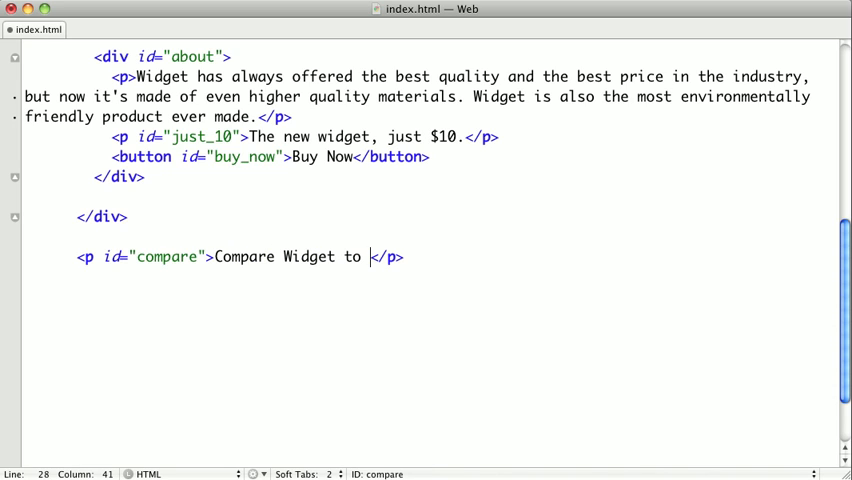
{"action": "type", "text": "other products."}
{"action": "type", "text": "<>"}
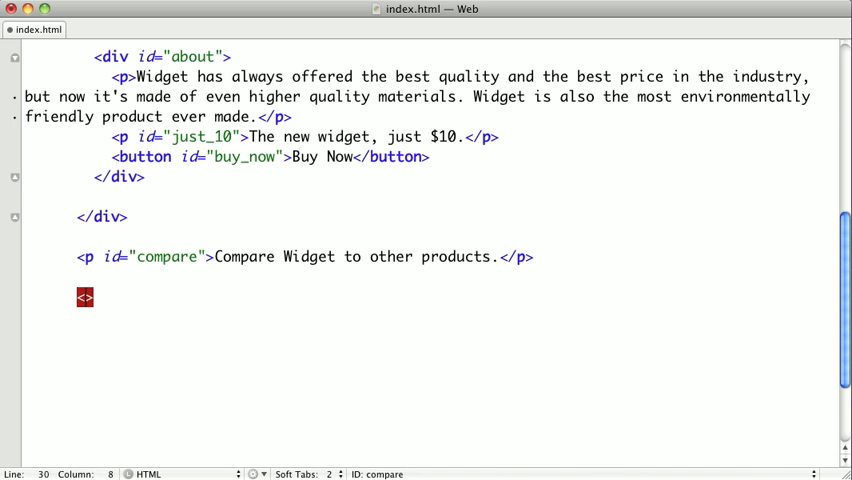
Add a table with id product_table containing an empty thead
{"action": "type", "text": "table id=\"p"}
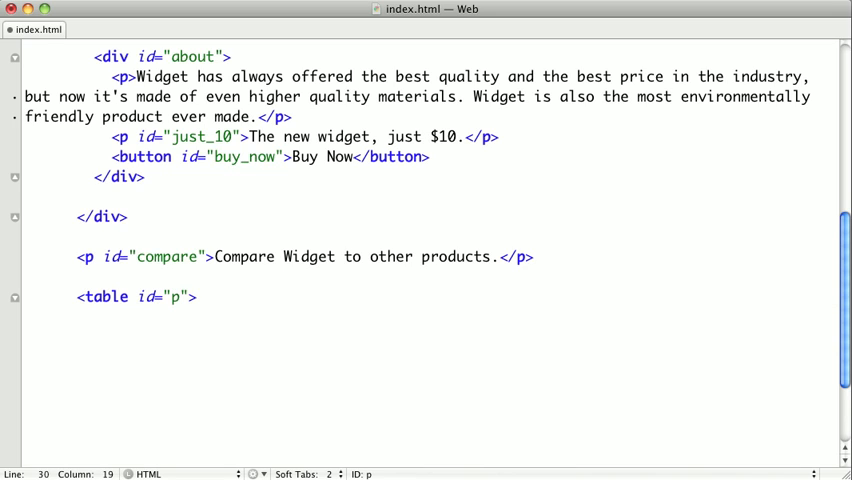
{"action": "type", "text": "roduct_table"}
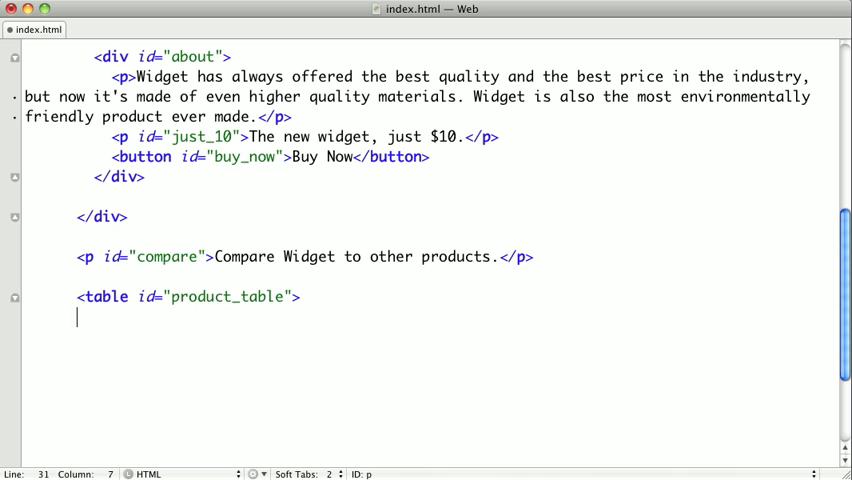
{"action": "type", "text": "</table>"}
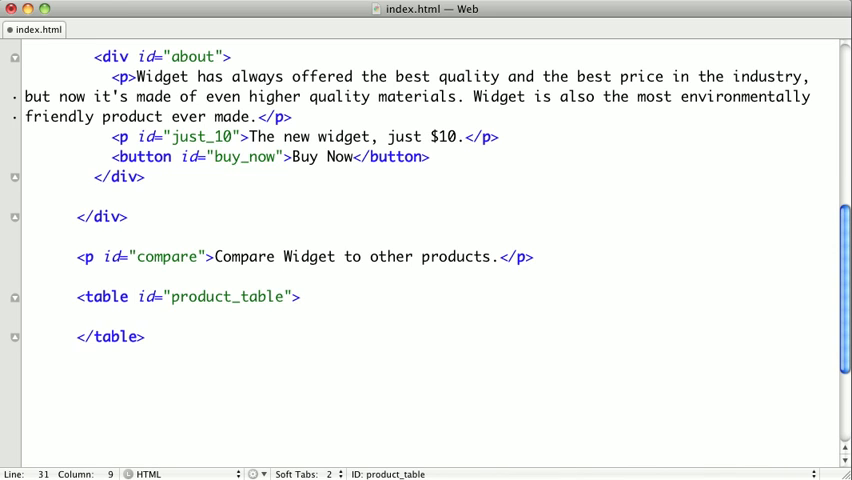
{"action": "type", "text": "<thead>"}
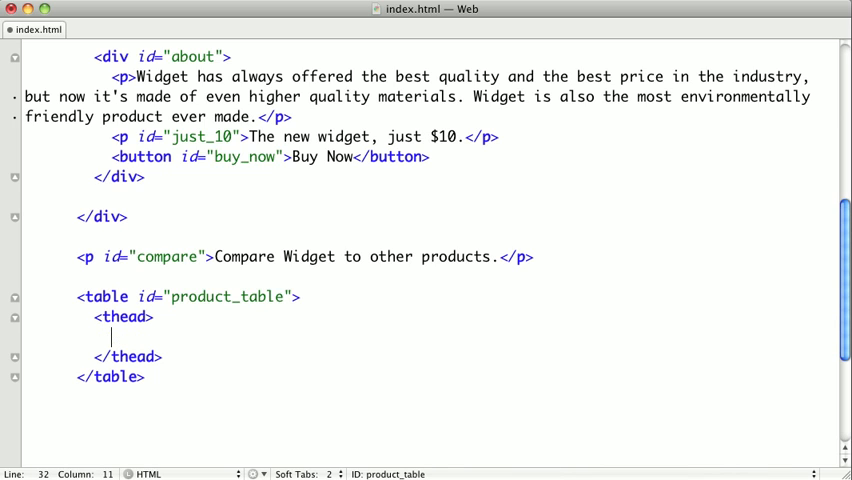
Fill the thead with a tr of th cells: Product, Quality, Speed, Strength, Price
{"action": "type", "text": "<tr>"}
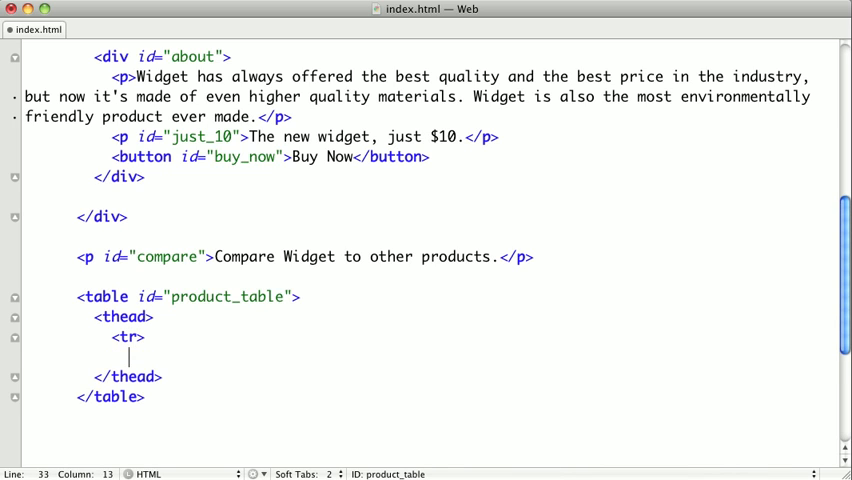
{"action": "key", "text": "Return"}
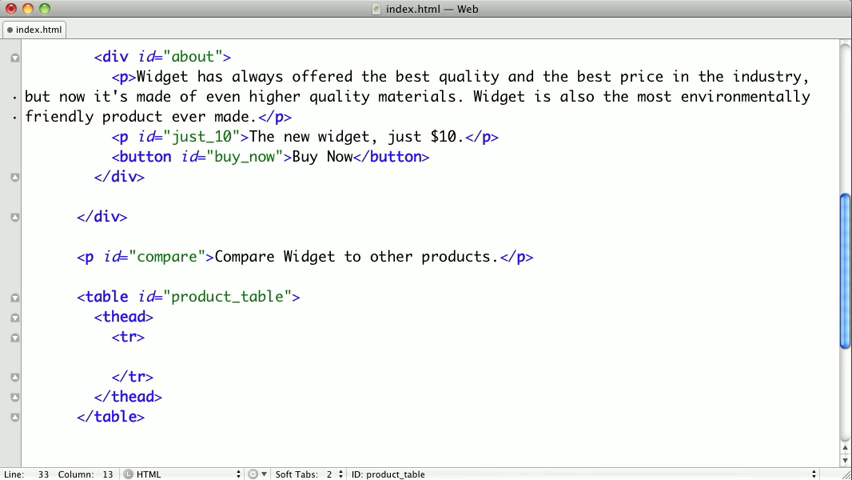
{"action": "type", "text": "<>"}
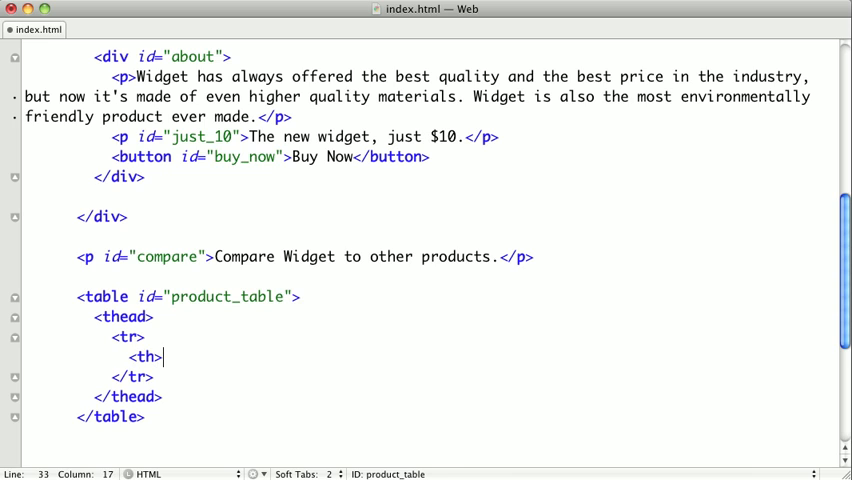
{"action": "type", "text": "Product</th>"}
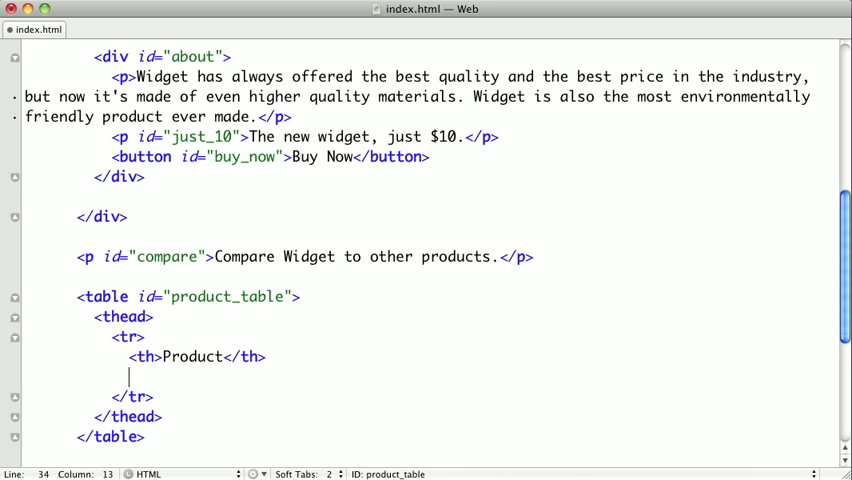
{"action": "type", "text": "<th>"}
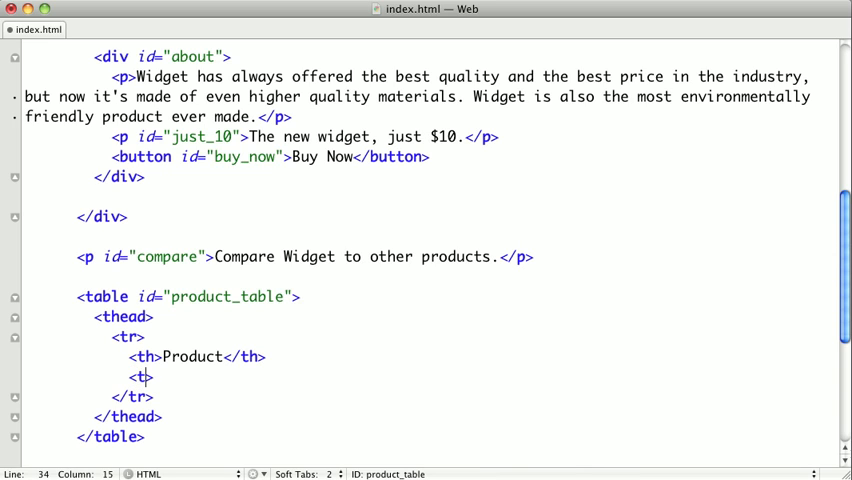
{"action": "type", "text": "Qualit"}
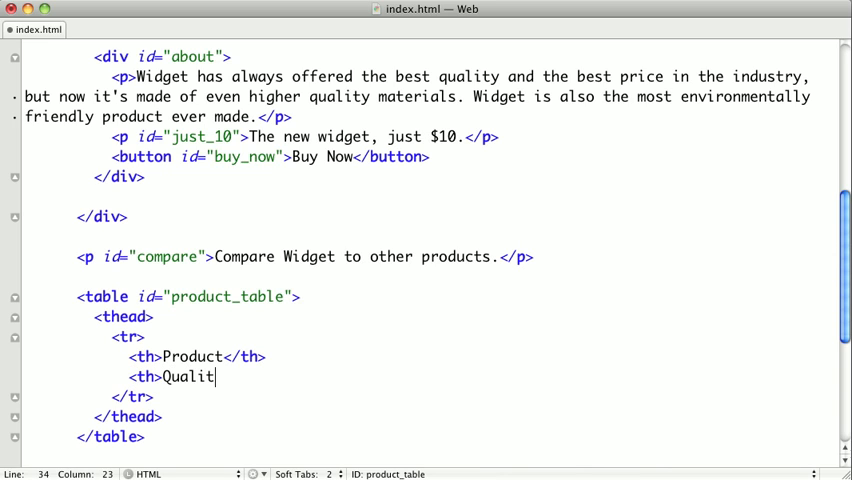
{"action": "type", "text": "y</th>"}
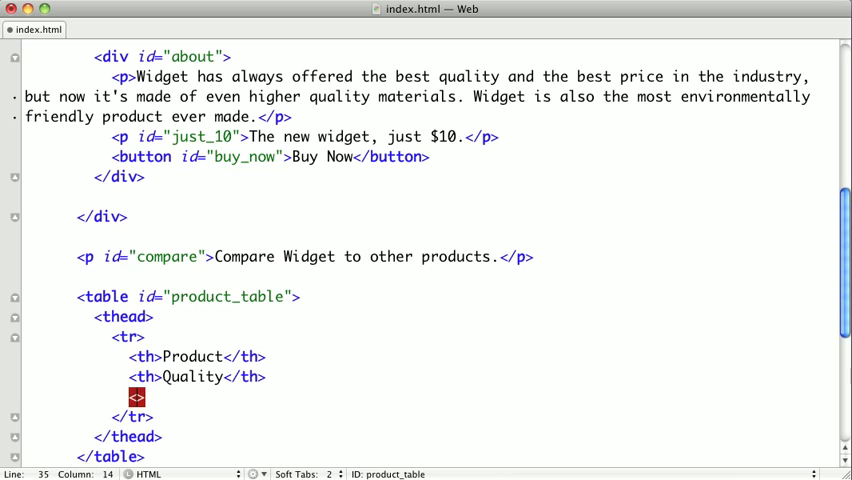
{"action": "type", "text": "Speed</th>"}
{"action": "type", "text": "<th>"}
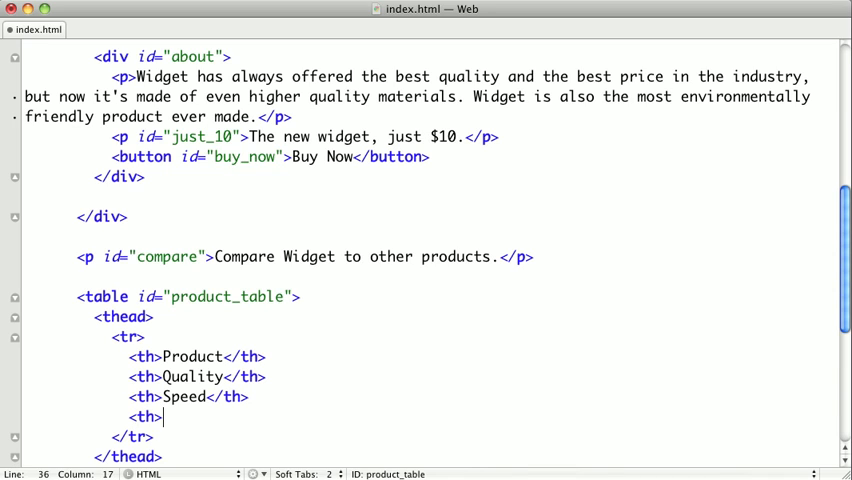
{"action": "type", "text": "Strength</th>"}
{"action": "type", "text": "<th>"}
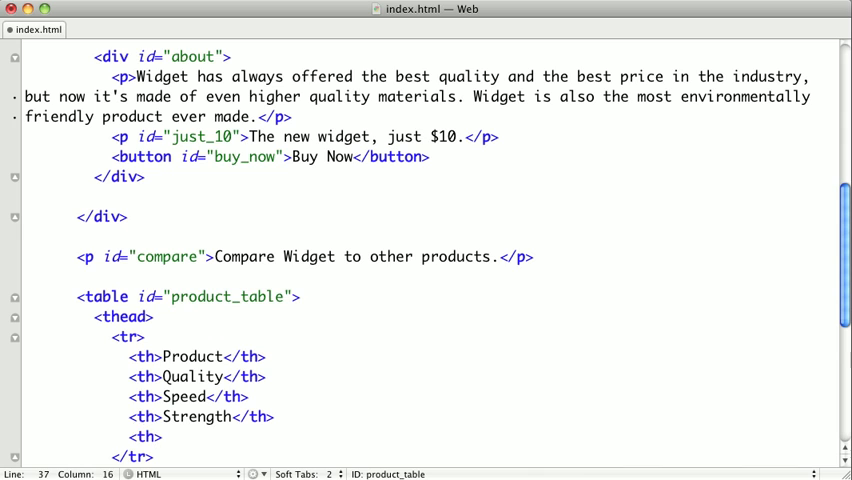
{"action": "type", "text": "Price</th>"}
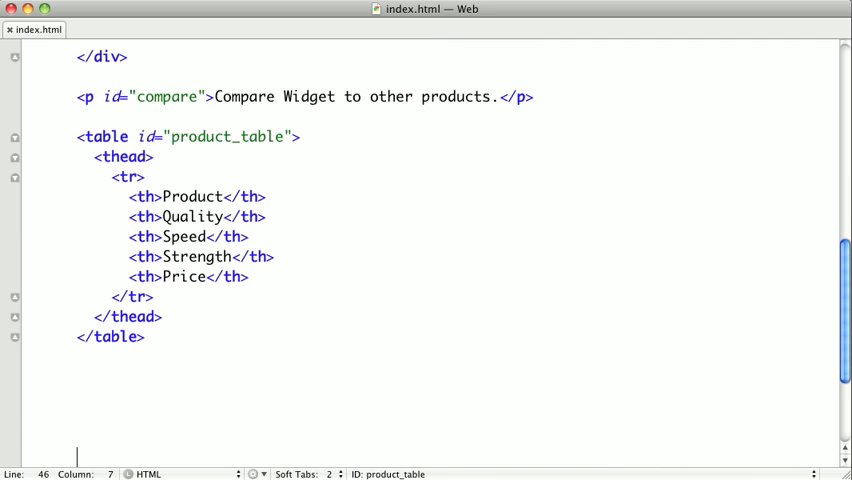
After the thead, start a body row whose first cell is a bold Widget
{"action": "scroll", "scroll_direction": "down", "scroll_amount": 3}
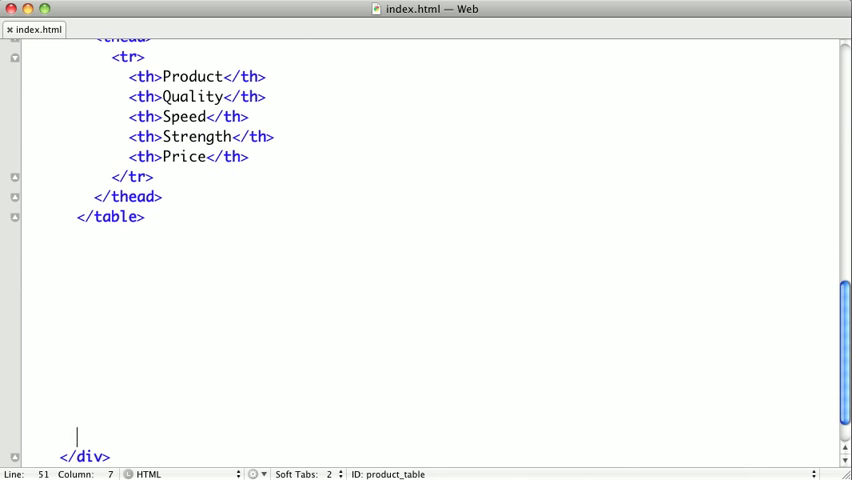
{"action": "left_click", "coordinate": [164, 196]}
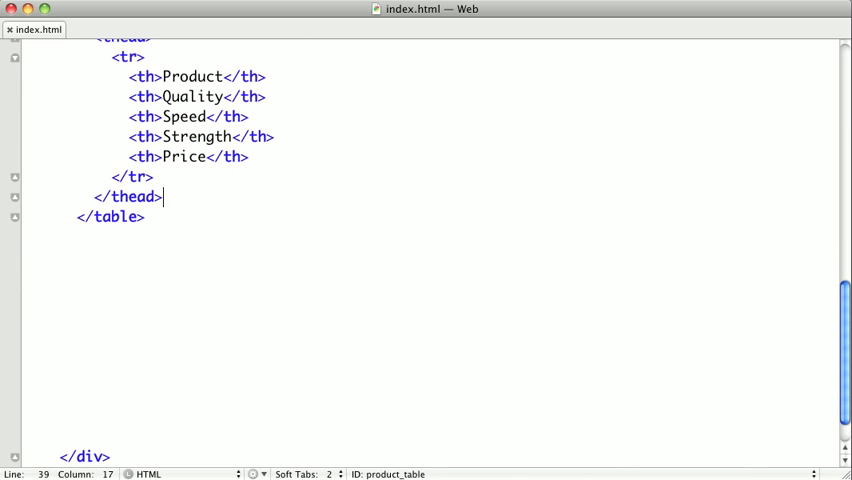
{"action": "type", "text": "<tr>"}
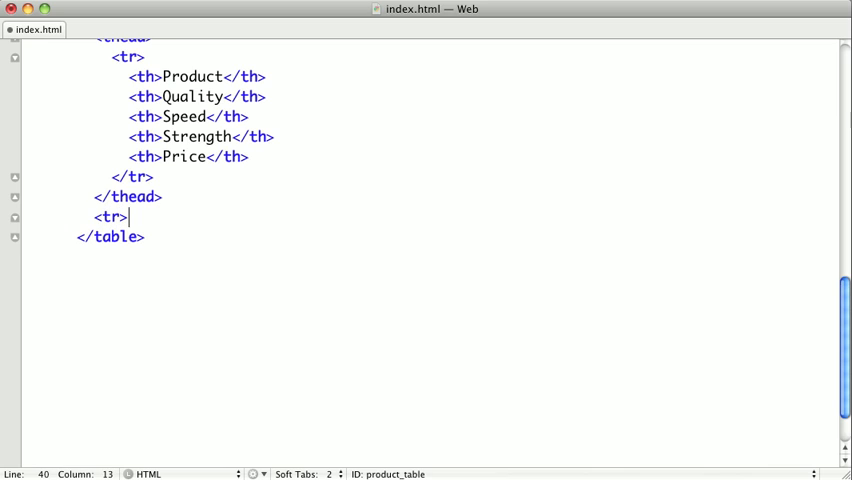
{"action": "type", "text": "</tr>"}
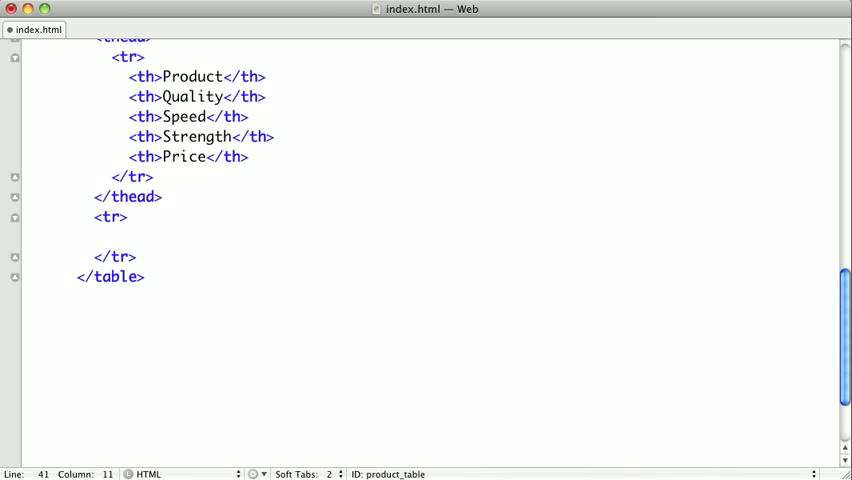
{"action": "type", "text": "<td>"}
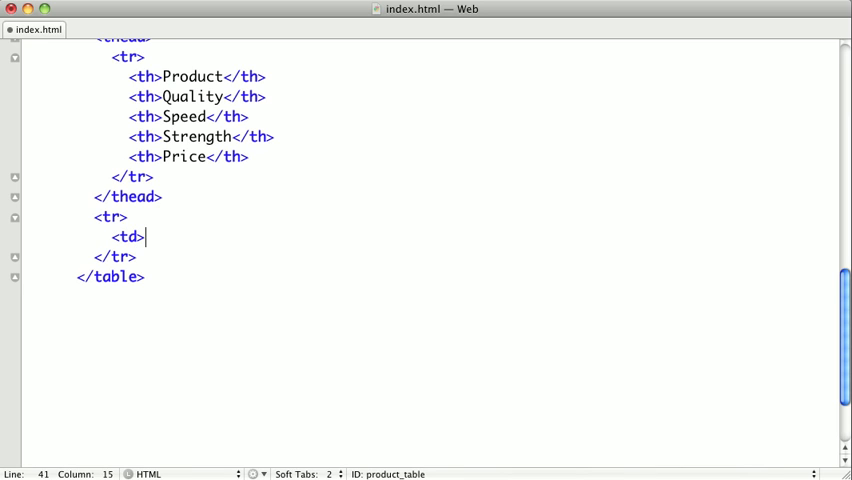
{"action": "type", "text": "</>"}
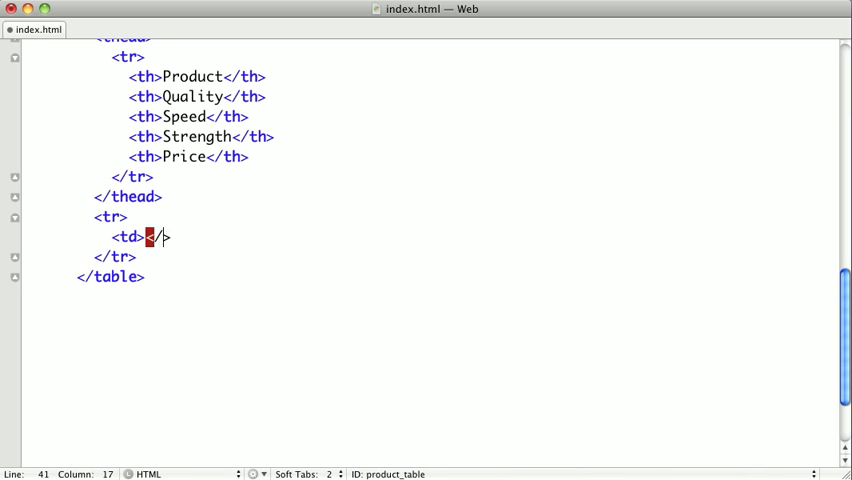
{"action": "key", "text": "Return"}
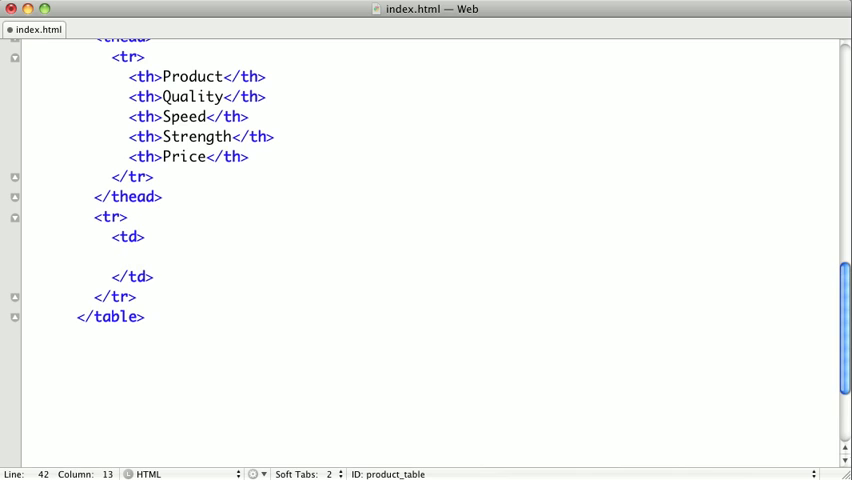
{"action": "type", "text": "<strong>"}
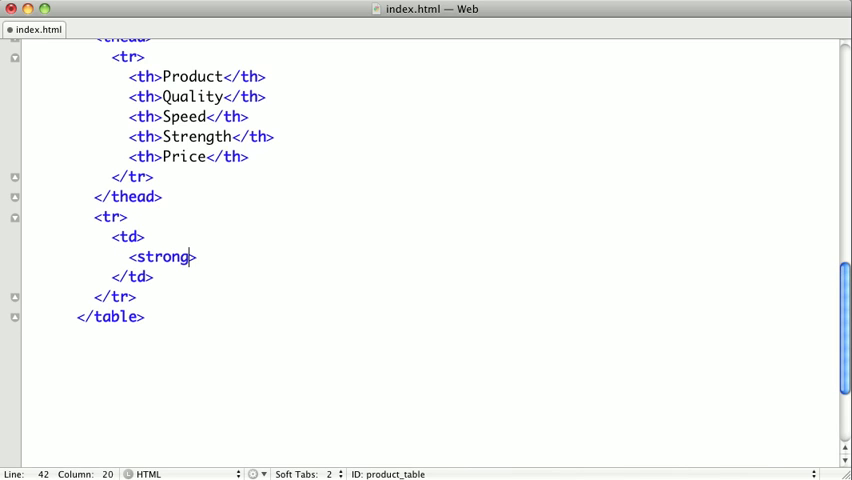
{"action": "type", "text": "Widget</strong>"}
{"action": "type", "text": "<>"}
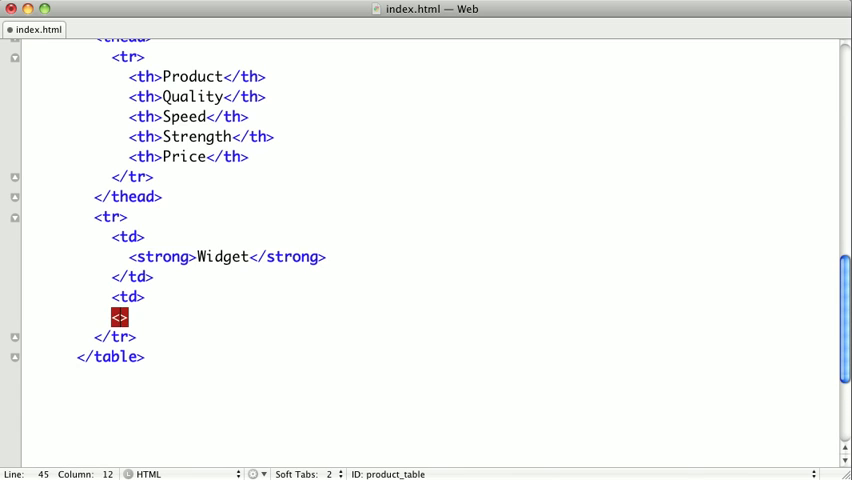
Add the remaining cells High Quality, Fast, Strong and $10
{"action": "type", "text": "High Quality"}
{"action": "type", "text": "</td>"}
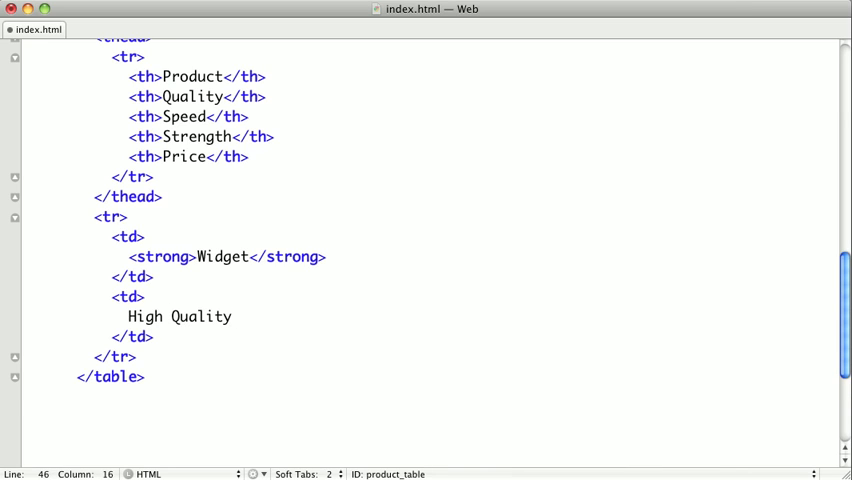
{"action": "type", "text": "F"}
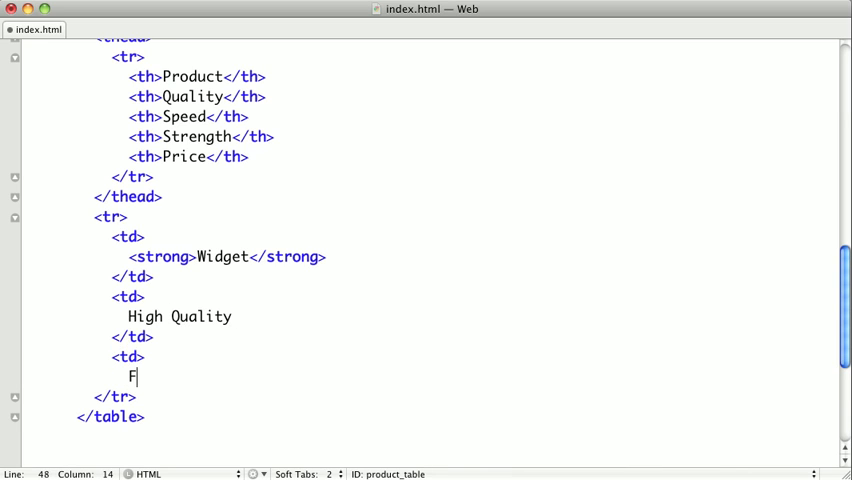
{"action": "type", "text": "ast"}
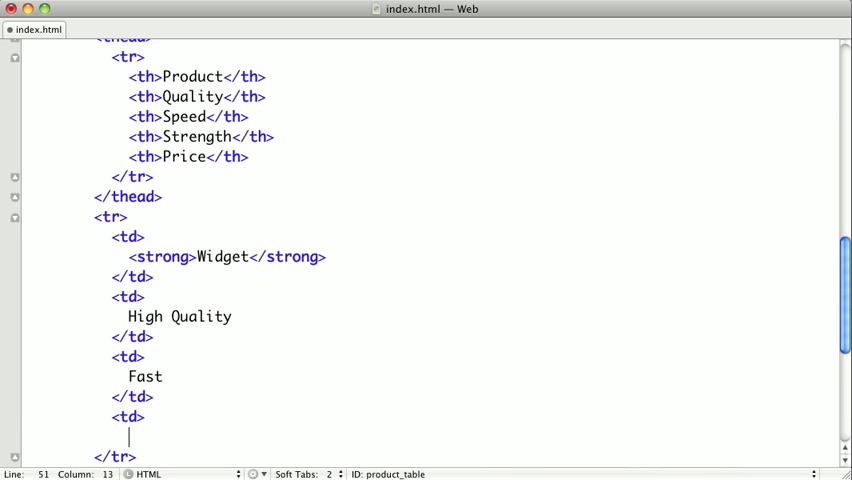
{"action": "type", "text": "Strong</td>"}
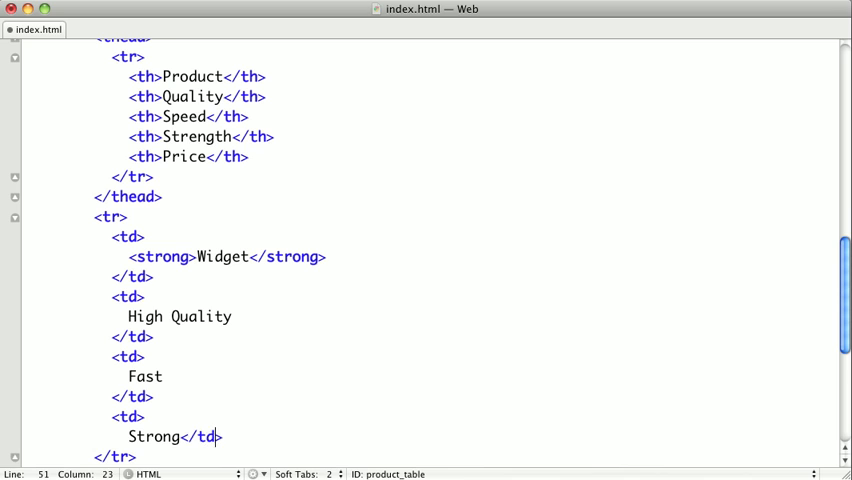
{"action": "key", "text": "Return"}
{"action": "type", "text": "<td>"}
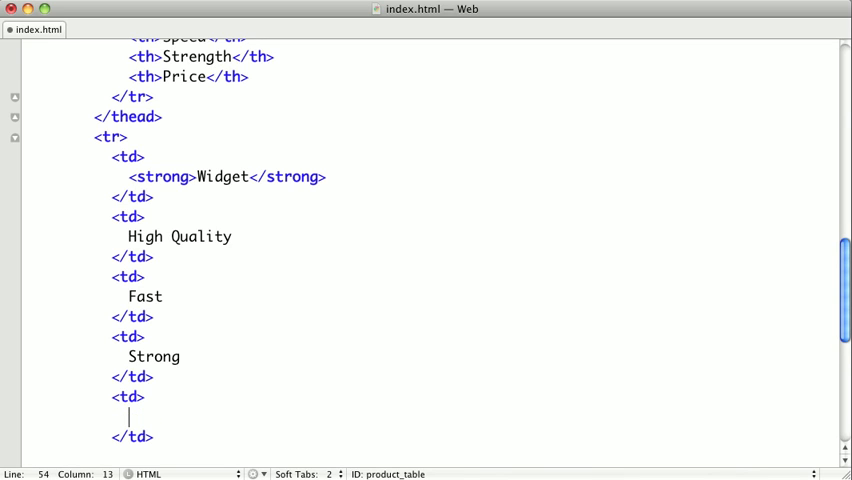
{"action": "type", "text": "$10"}
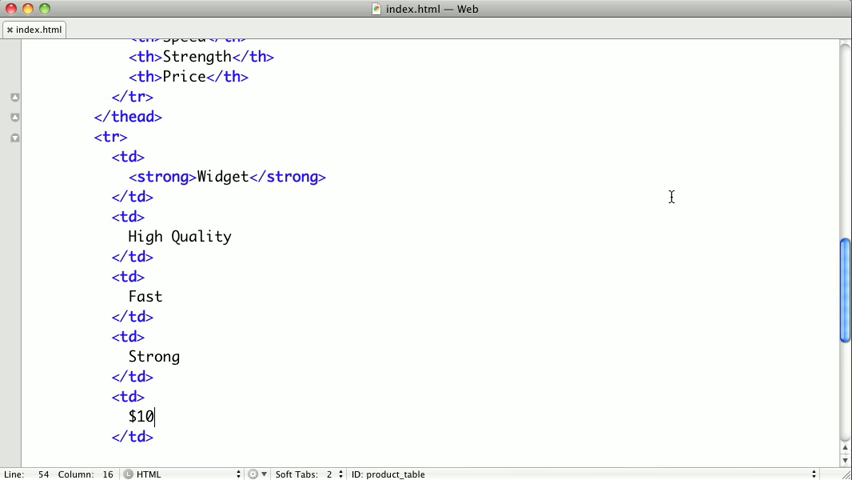
{"action": "scroll", "scroll_direction": "down", "scroll_amount": 3}
{"action": "type", "text": "</tr>"}
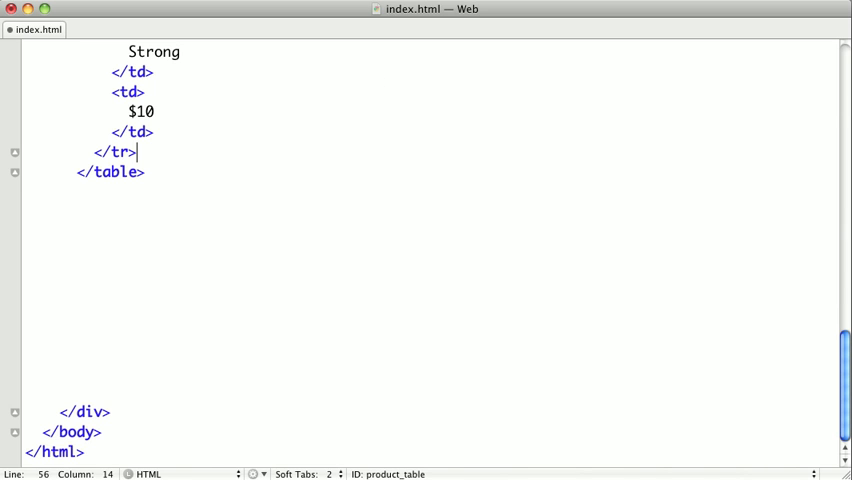
Scroll the Chrome preview down to the Widget, Gadget and Gizmo comparison table
{"action": "scroll", "scroll_direction": "down", "scroll_amount": 3}
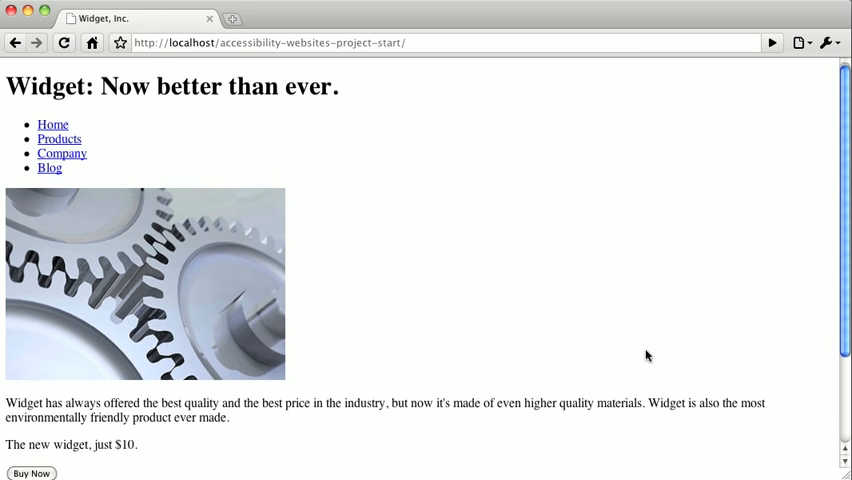
{"action": "scroll", "scroll_direction": "down", "scroll_amount": 3}
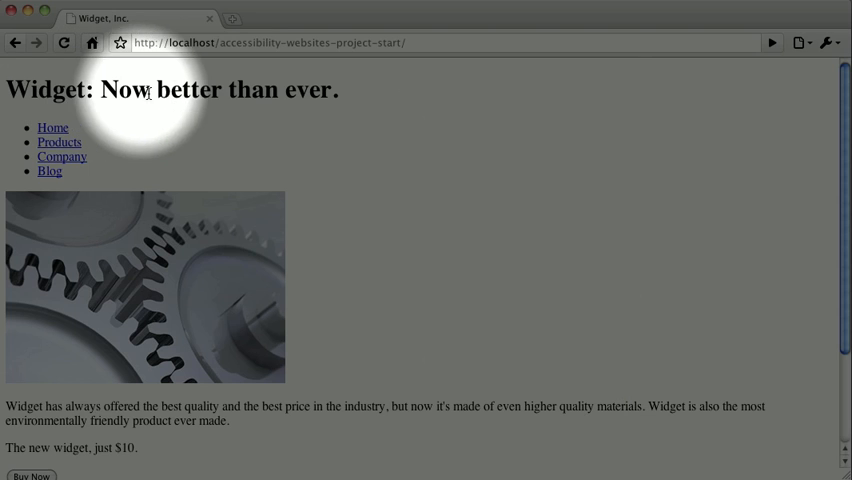
{"action": "scroll", "scroll_direction": "down", "scroll_amount": 3}
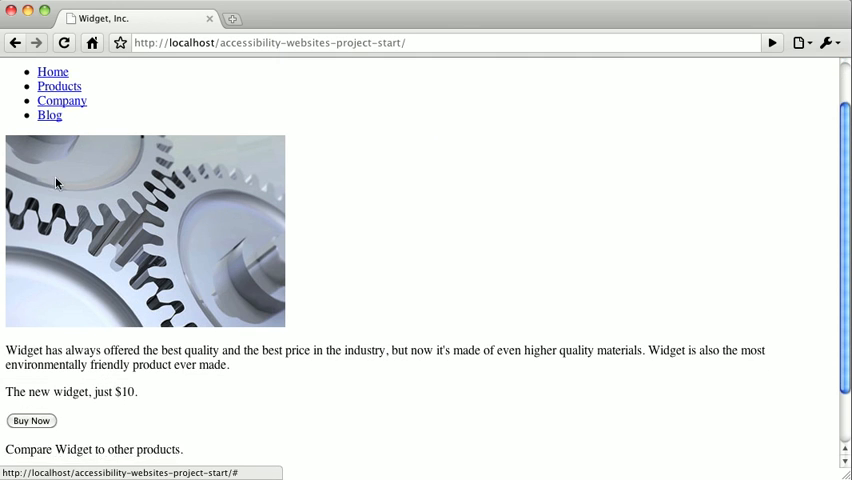
{"action": "scroll", "scroll_direction": "down", "scroll_amount": 3}
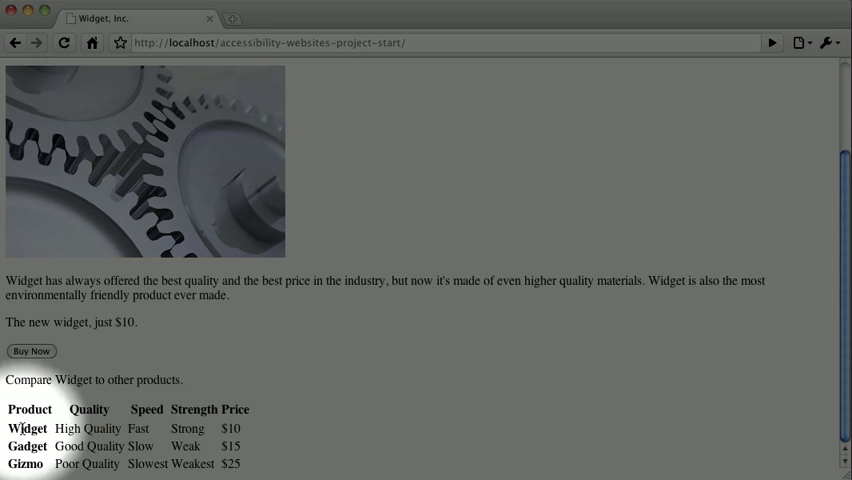